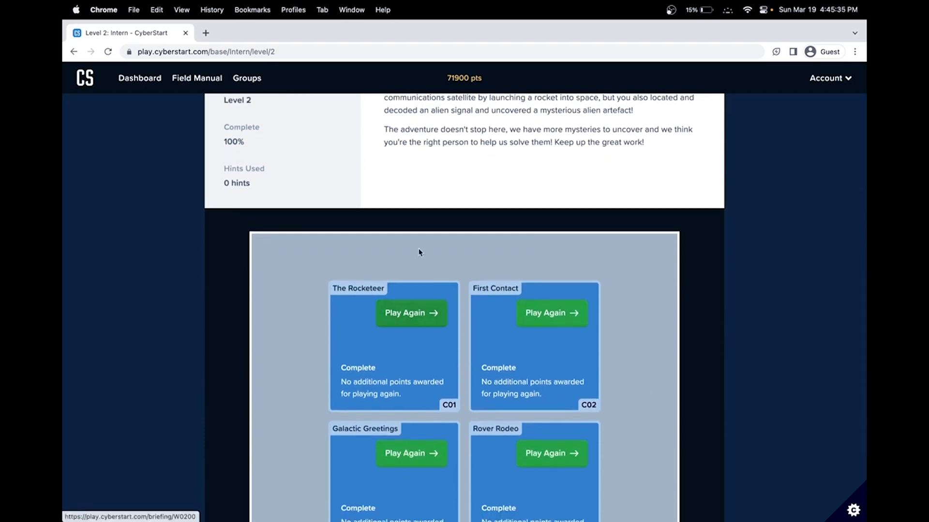
Replay The Rocketeer from Level 2 and go to its rocket launch-pad challenge
{"action": "left_click", "coordinate": [410, 312]}
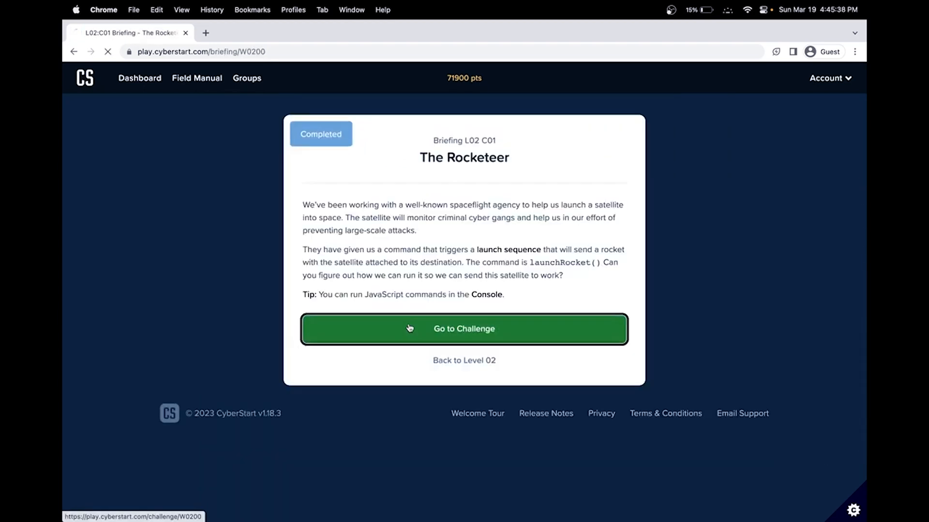
{"action": "left_click", "coordinate": [464, 329]}
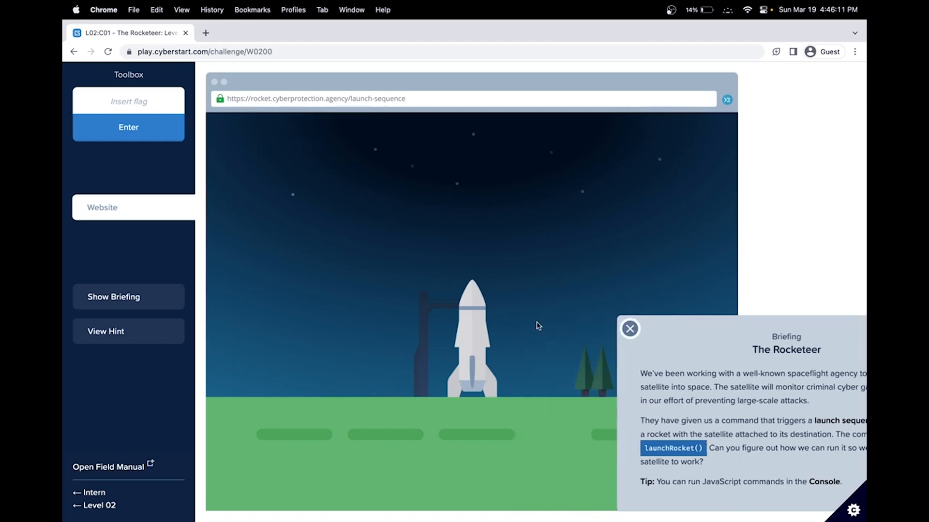
Inspect the rocket scene and settle DevTools on the JavaScript Console
{"action": "right_click", "coordinate": [523, 310]}
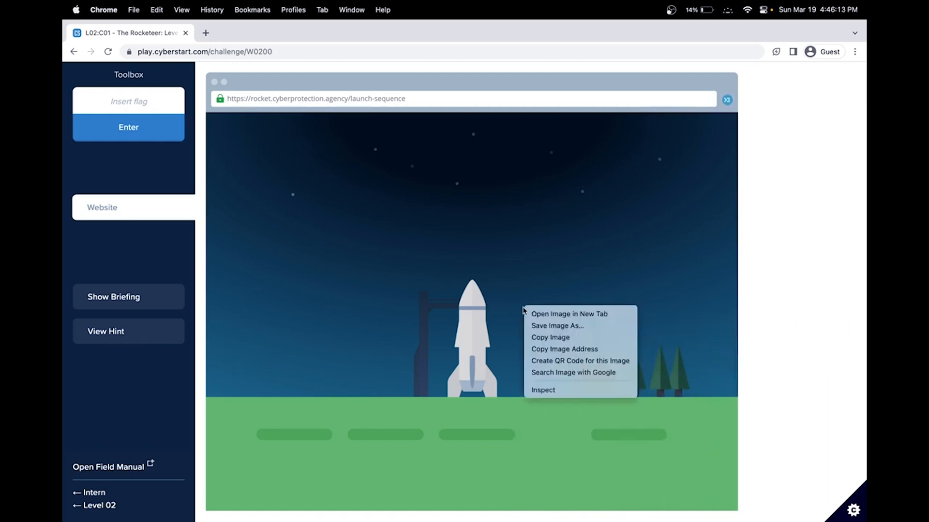
{"action": "mouse_move", "coordinate": [542, 390]}
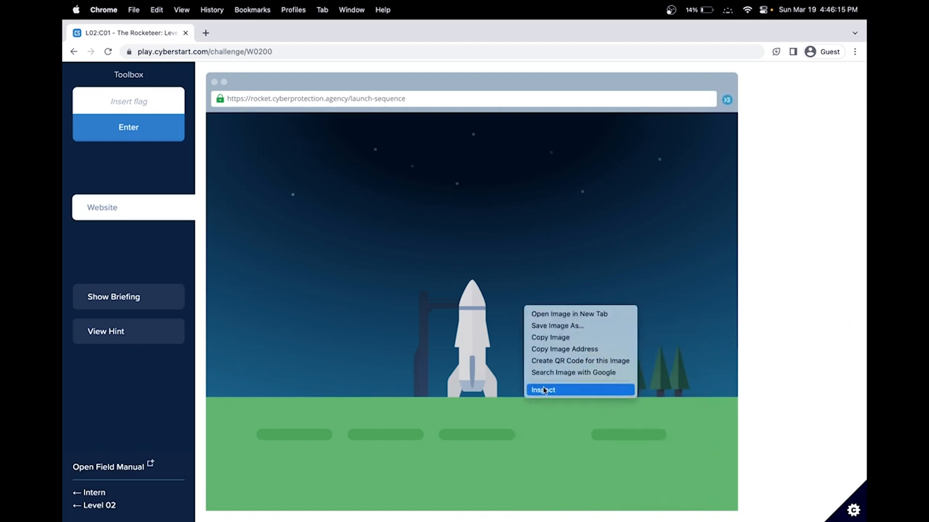
{"action": "left_click", "coordinate": [543, 390]}
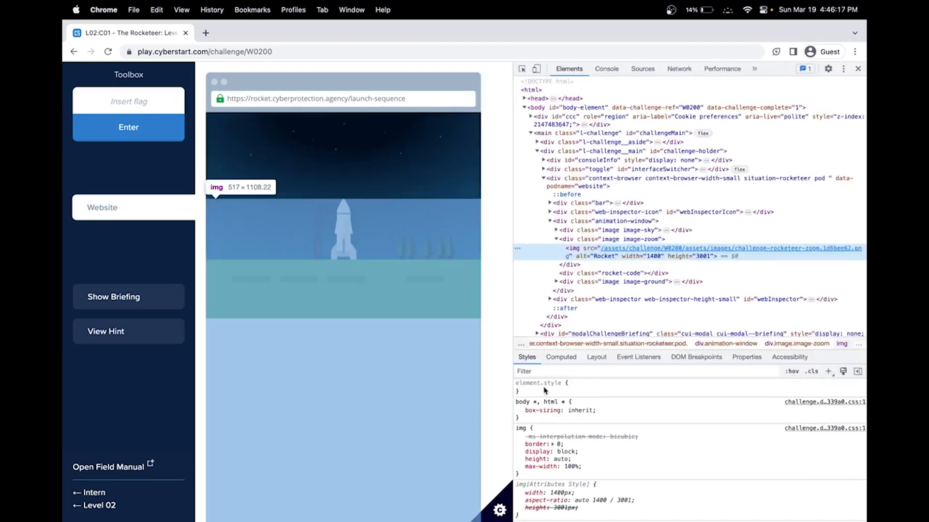
{"action": "left_click", "coordinate": [605, 69]}
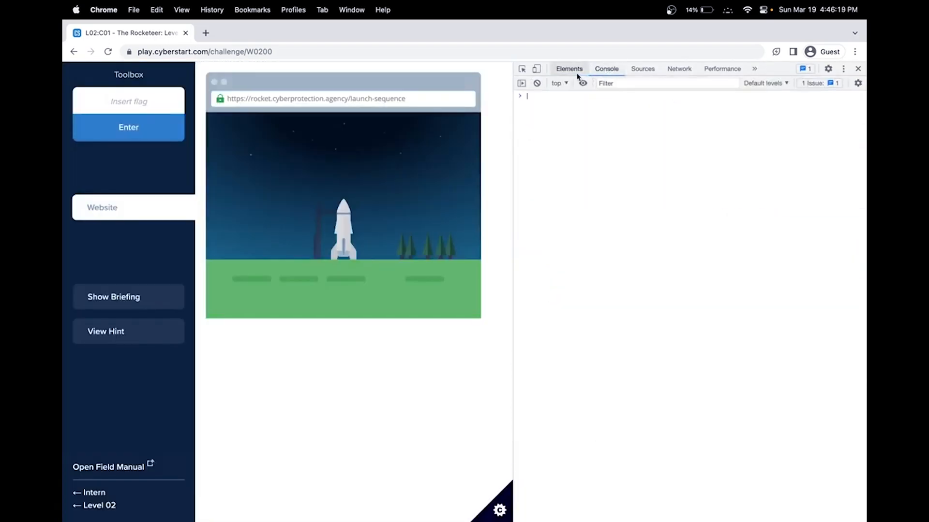
{"action": "left_click", "coordinate": [568, 69]}
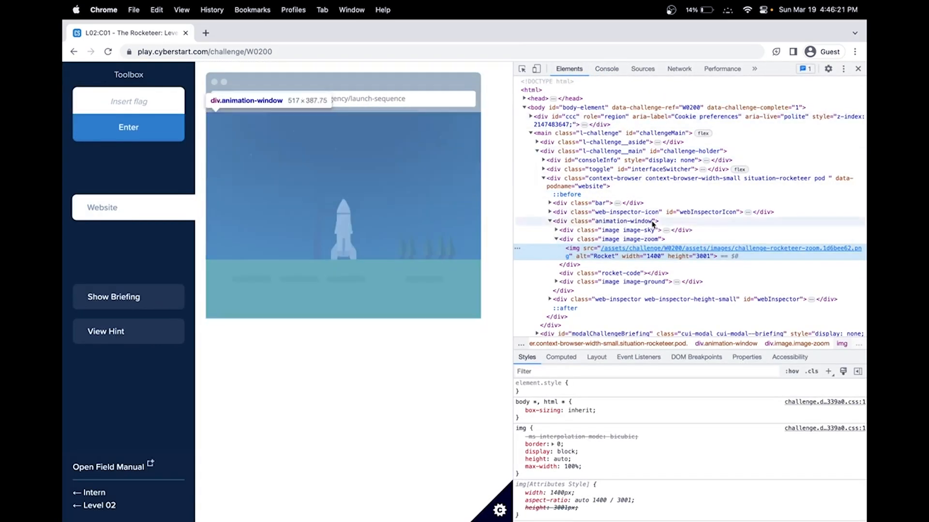
{"action": "left_click", "coordinate": [605, 69]}
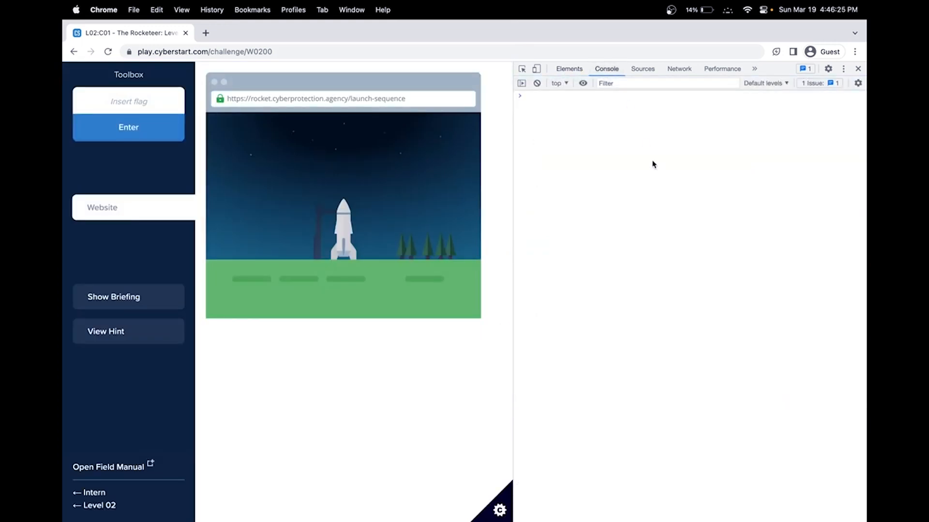
Run launchRocket() from the briefing, submit the revealed flag, and expand the skills section
{"action": "left_click", "coordinate": [113, 297]}
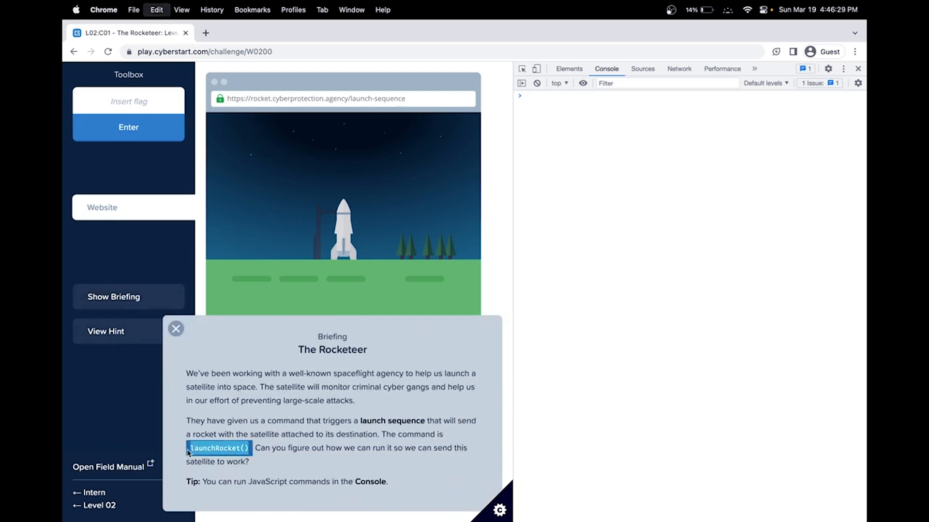
{"action": "left_click", "coordinate": [175, 329]}
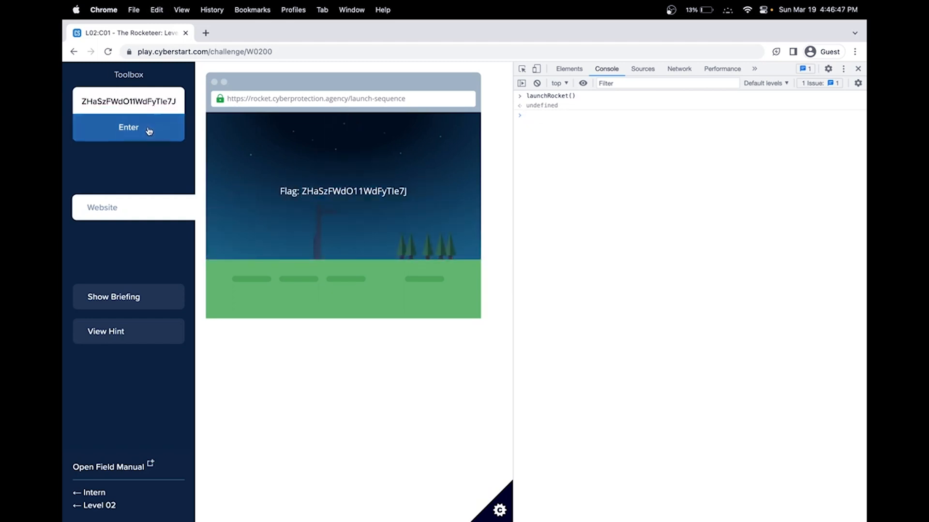
{"action": "left_click", "coordinate": [127, 127]}
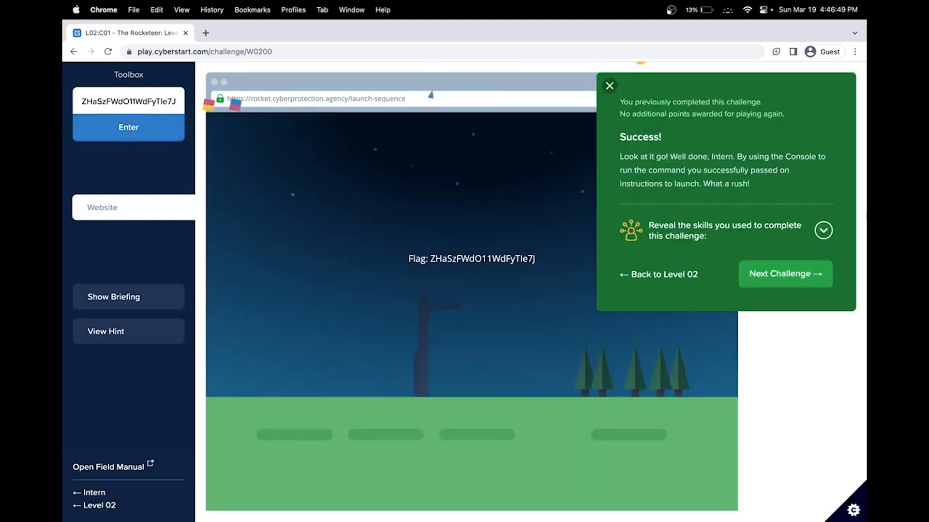
{"action": "left_click", "coordinate": [822, 230]}
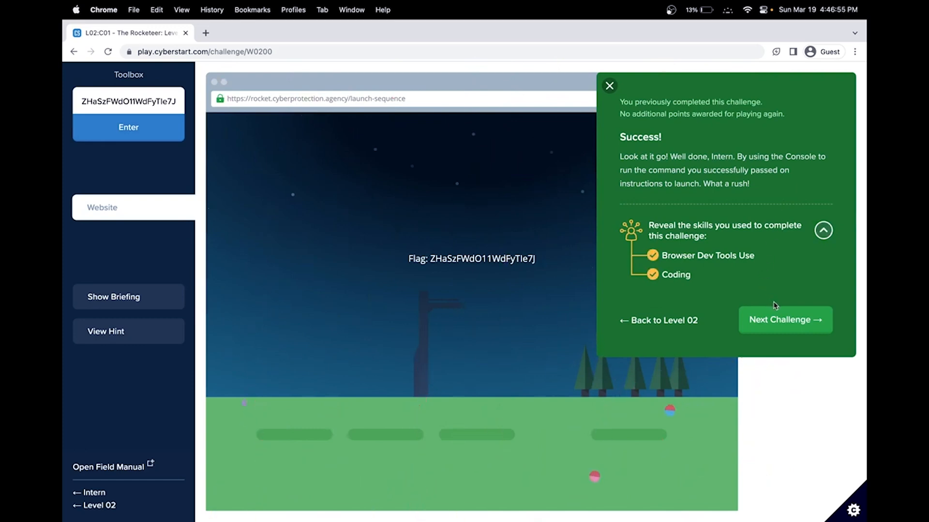
Advance to the First Contact challenge and enter its space scene
{"action": "left_click", "coordinate": [782, 321]}
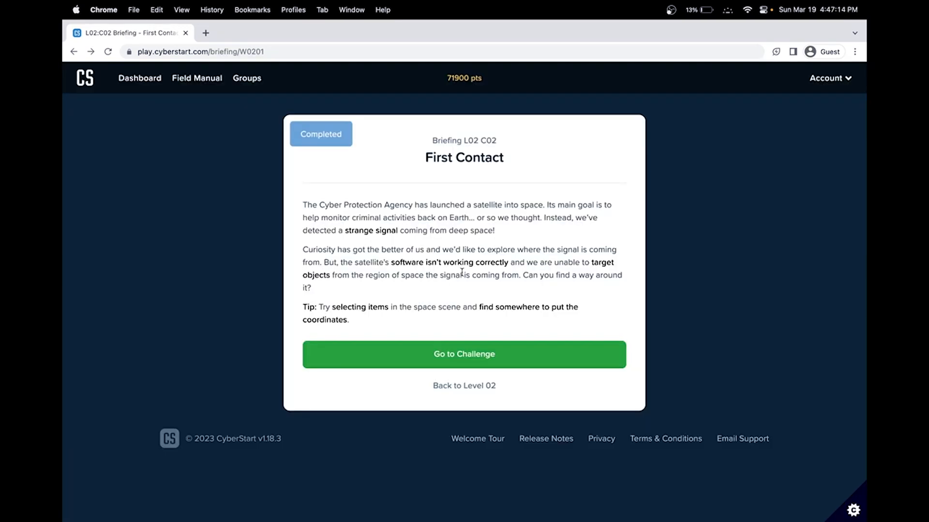
{"action": "mouse_move", "coordinate": [569, 191]}
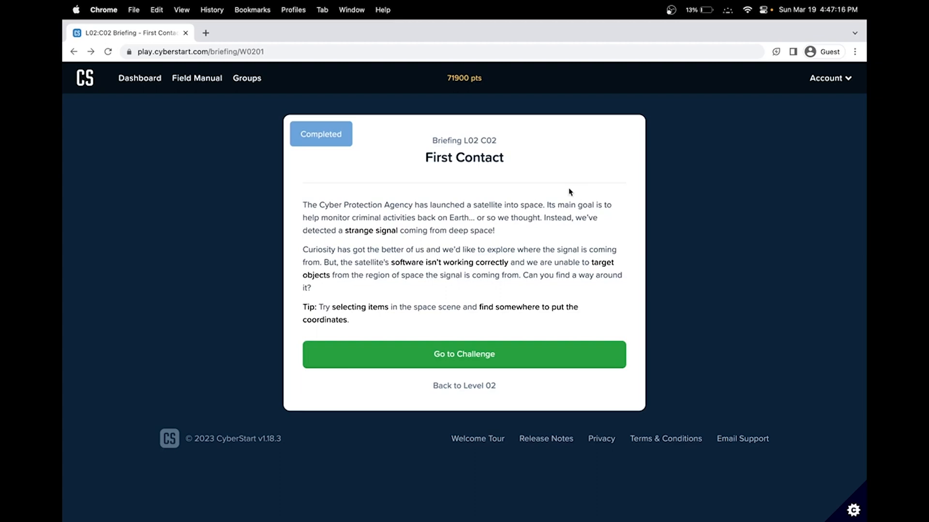
{"action": "left_click", "coordinate": [463, 354]}
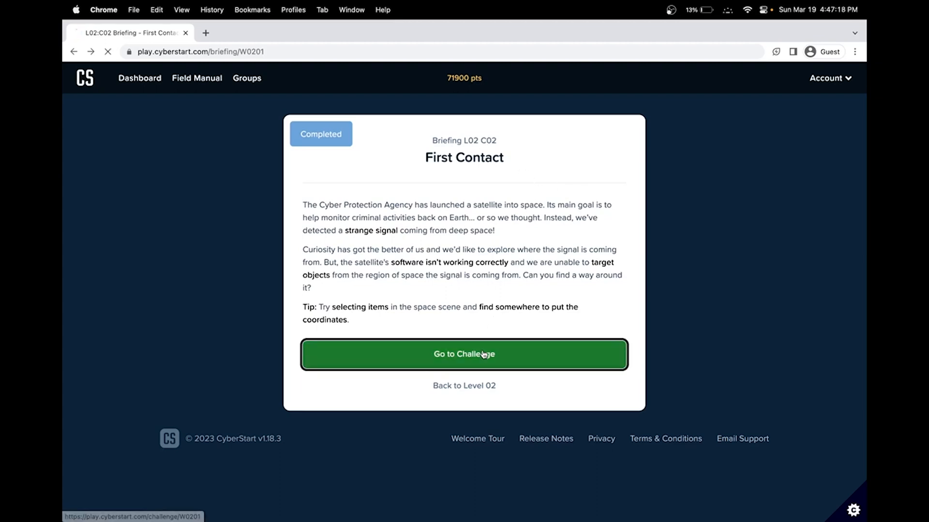
{"action": "left_click", "coordinate": [463, 354]}
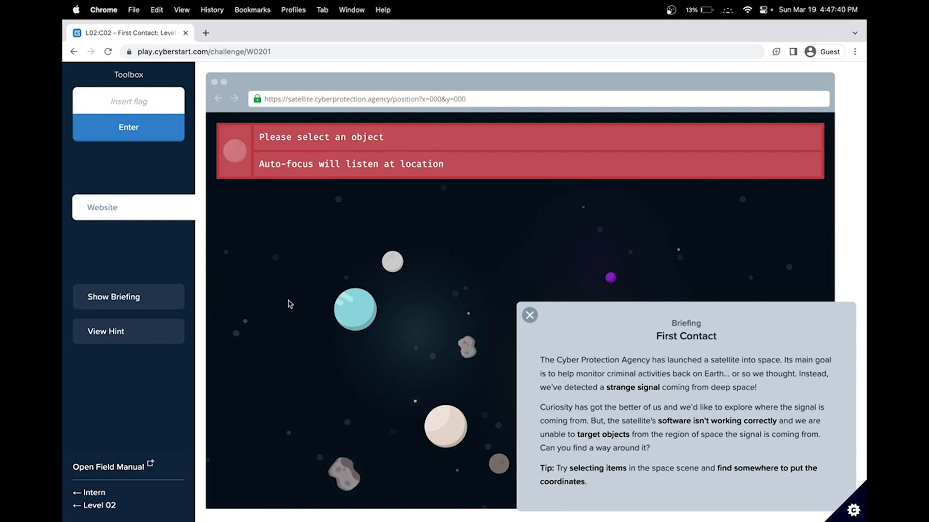
{"action": "mouse_move", "coordinate": [529, 315]}
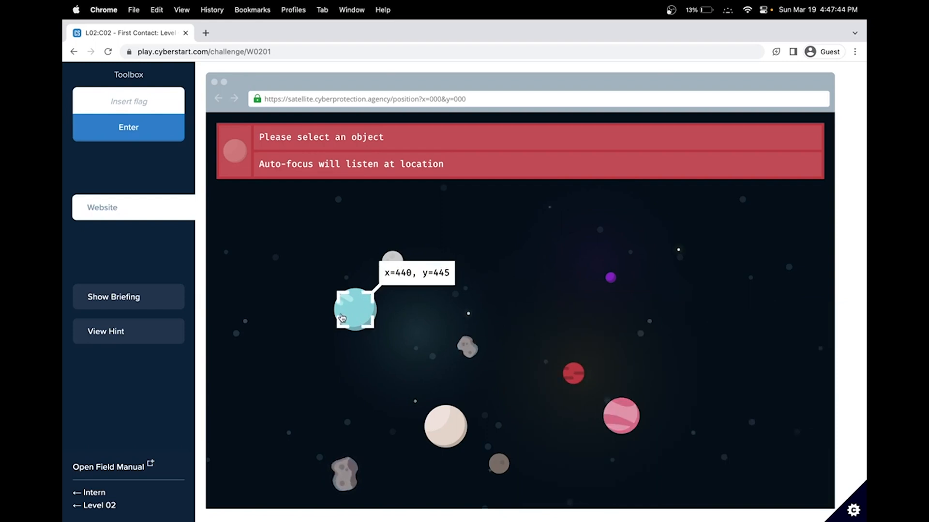
Select the blue planet in the space scene to read its coordinates
{"action": "left_click", "coordinate": [354, 309]}
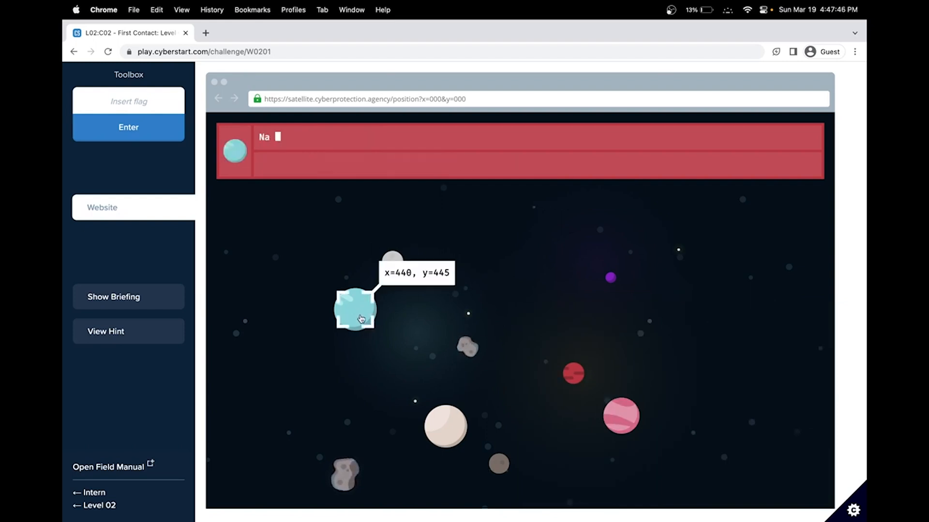
{"action": "left_click", "coordinate": [445, 427]}
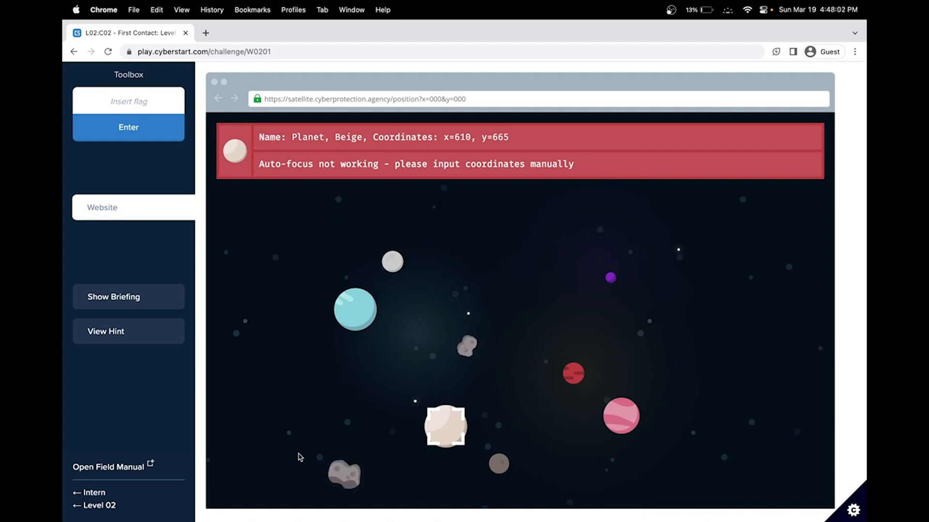
{"action": "mouse_move", "coordinate": [391, 260]}
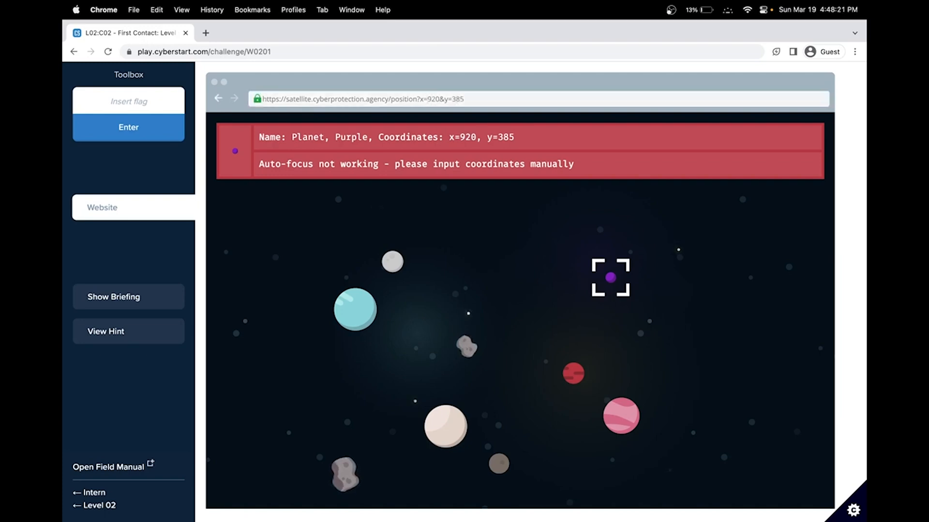
Check the purple planet's signal, then aim the satellite address at the pink planet (x=940, y=645)
{"action": "left_click", "coordinate": [610, 277]}
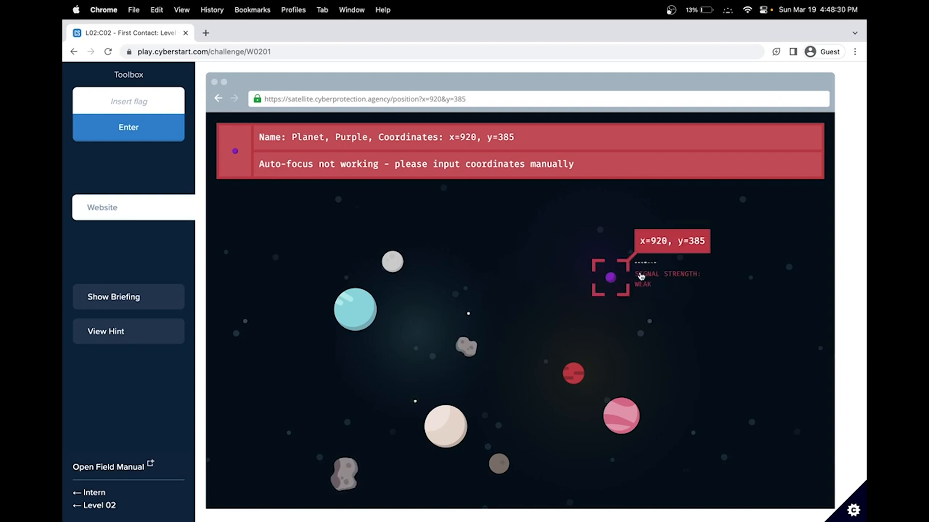
{"action": "left_click", "coordinate": [621, 416]}
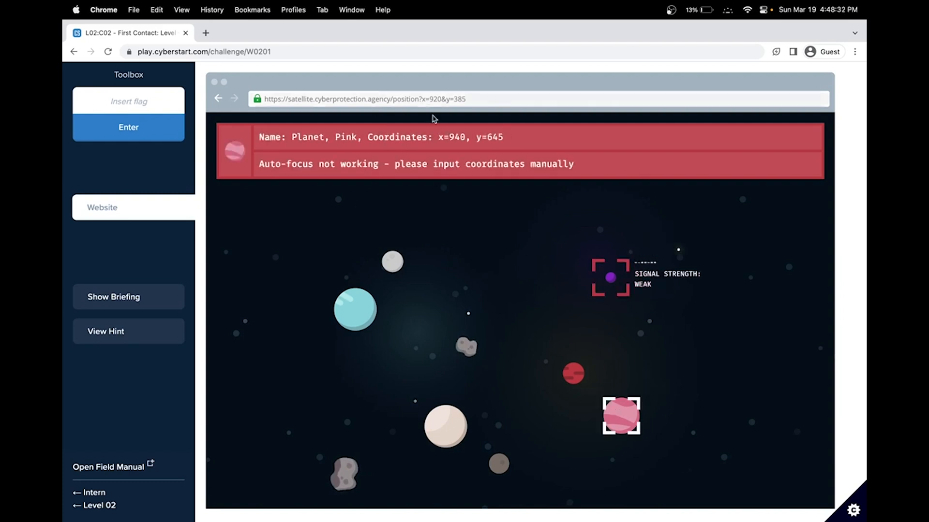
{"action": "left_click", "coordinate": [430, 98]}
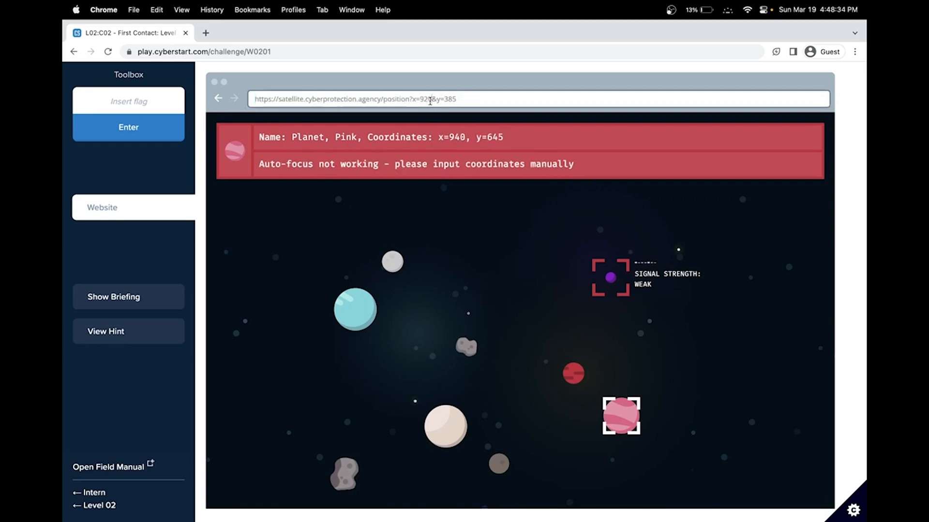
{"action": "type", "text": "940"}
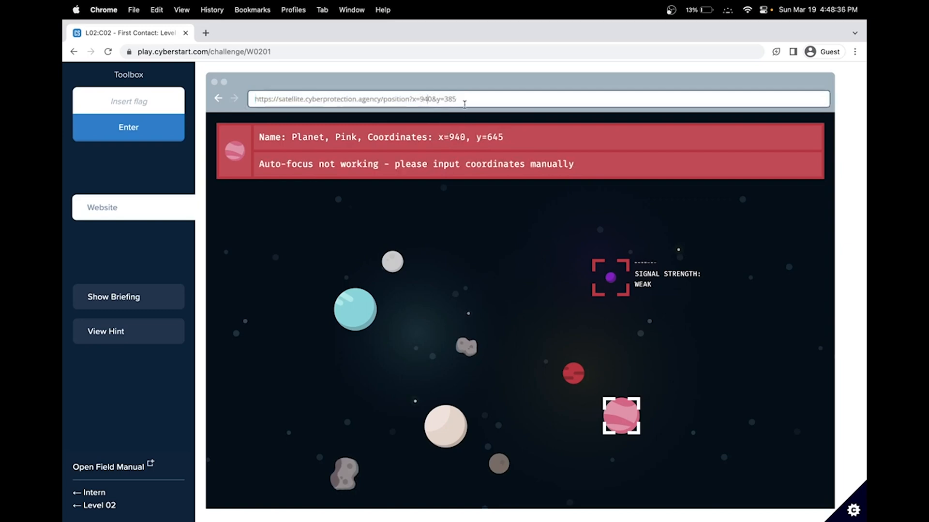
{"action": "key", "text": "Backspace"}
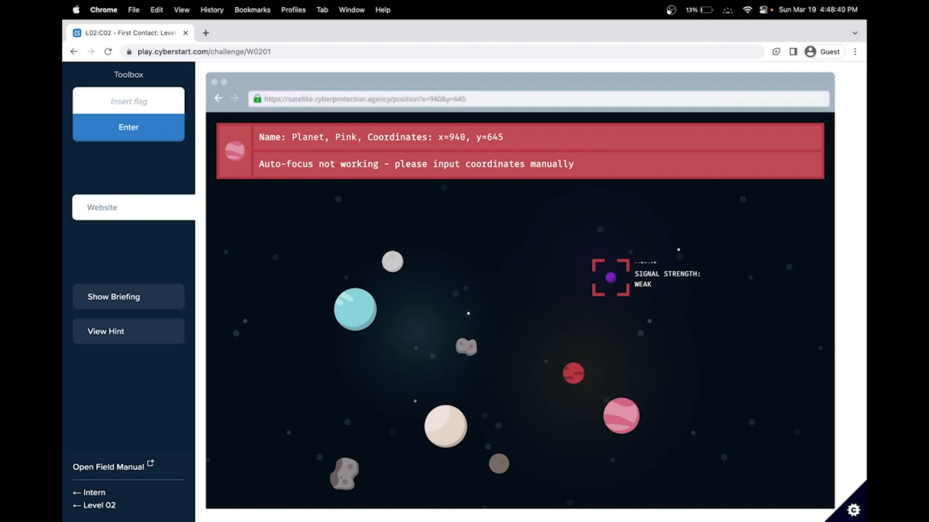
{"action": "left_click", "coordinate": [621, 416]}
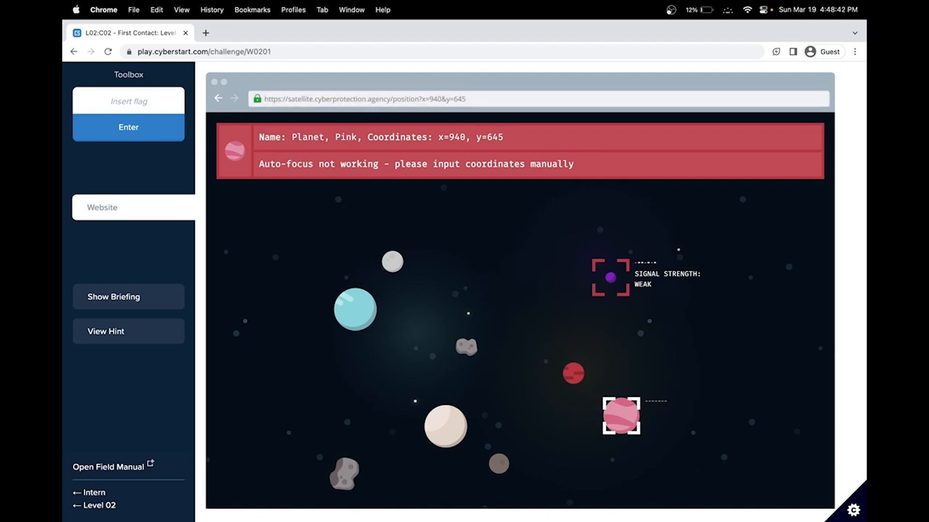
Inspect the scene in DevTools and point the satellite address at the red planet
{"action": "right_click", "coordinate": [563, 408]}
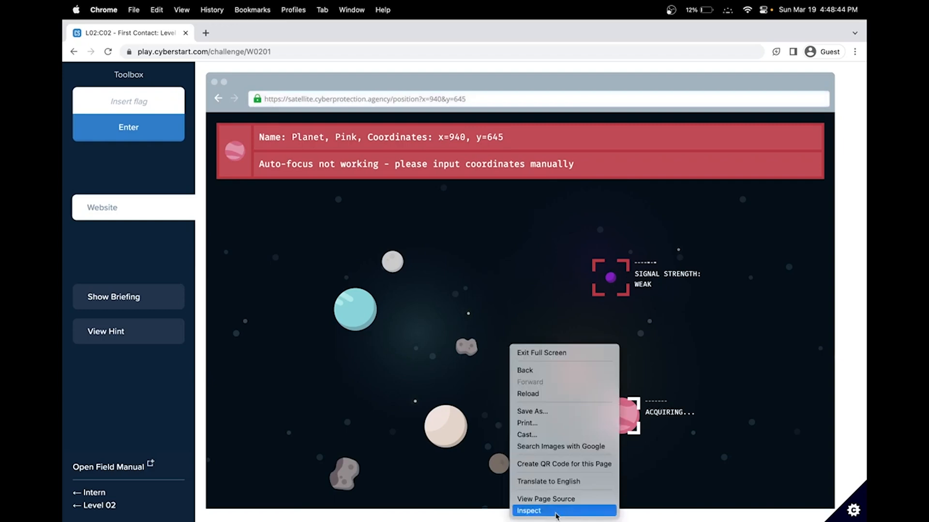
{"action": "left_click", "coordinate": [528, 511]}
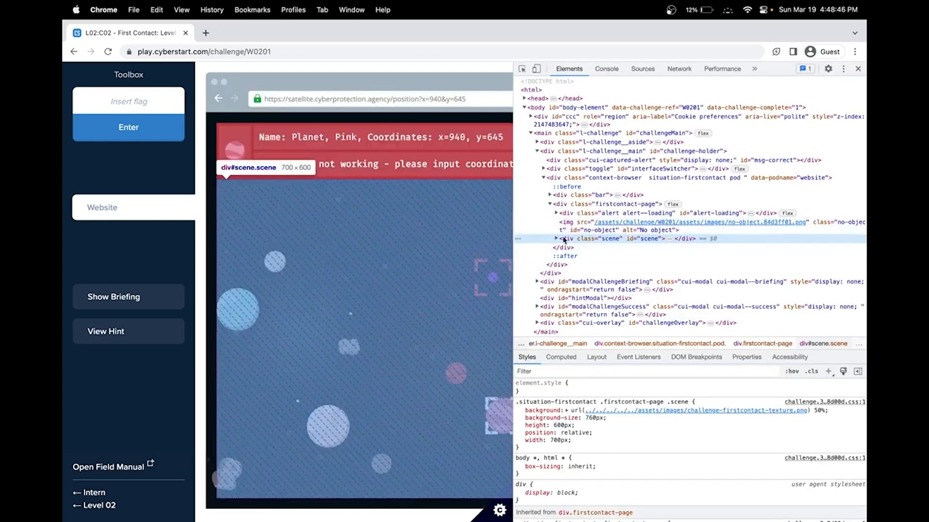
{"action": "left_click", "coordinate": [557, 239]}
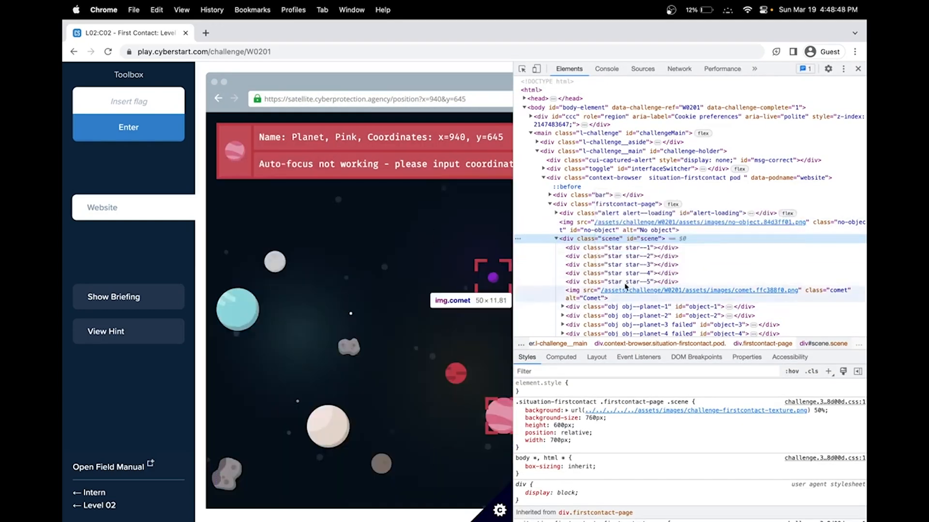
{"action": "left_click", "coordinate": [857, 68]}
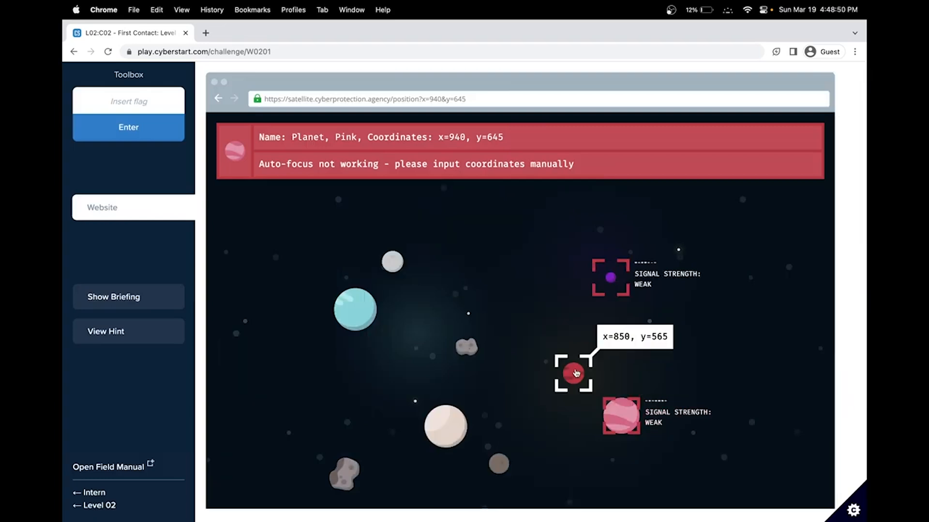
{"action": "right_click", "coordinate": [572, 373]}
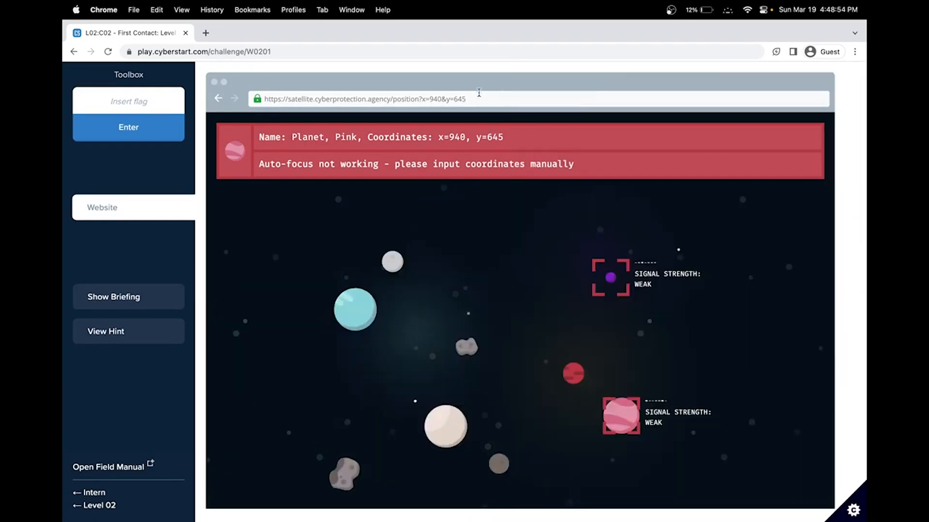
{"action": "left_click", "coordinate": [571, 373]}
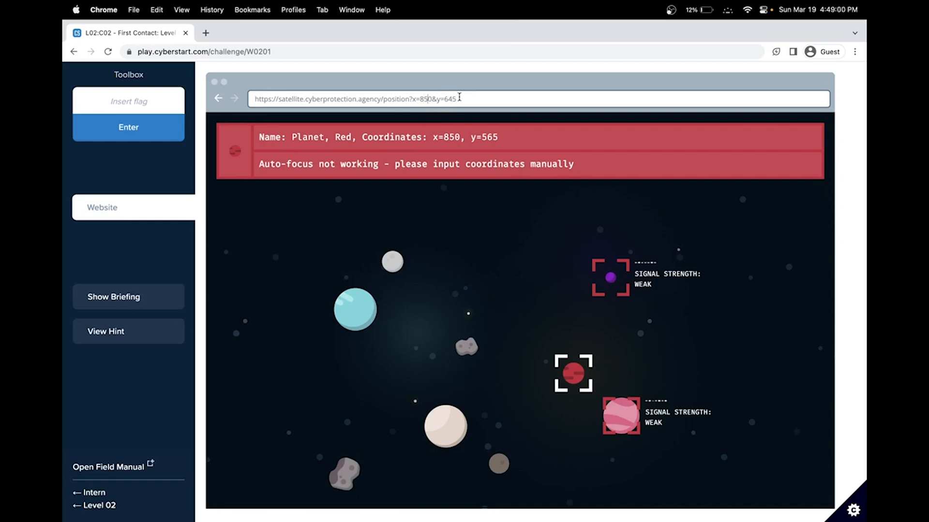
{"action": "key", "text": "Backspace"}
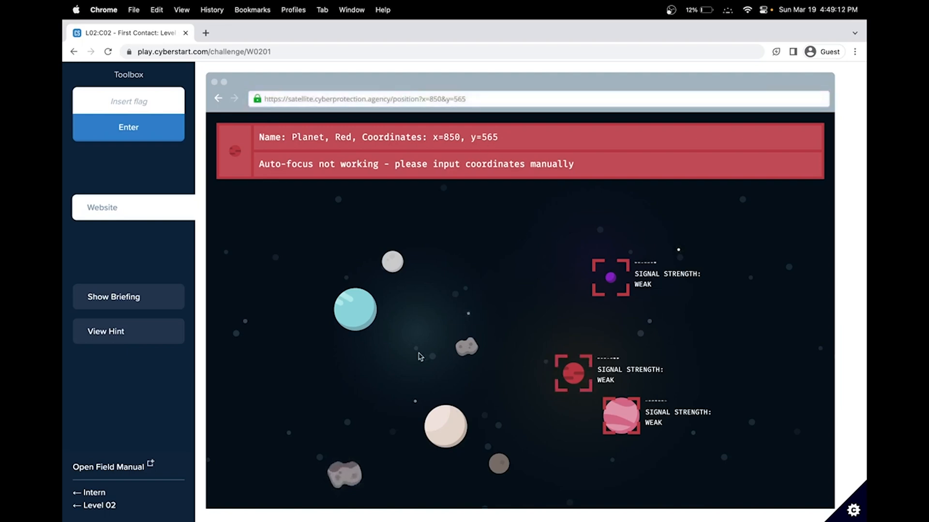
Retarget the satellite at the aqua planet, then the large asteroid, and dismiss the briefing
{"action": "left_click", "coordinate": [355, 310]}
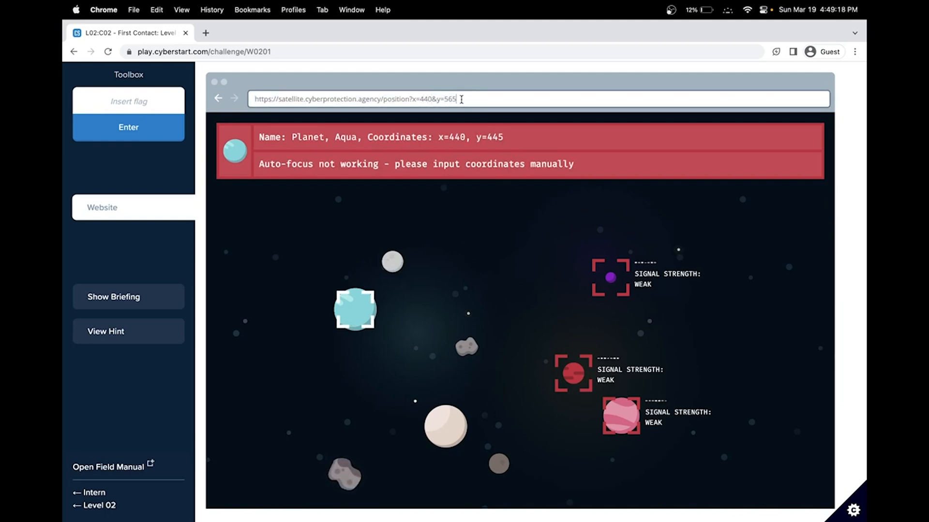
{"action": "key", "text": "Return"}
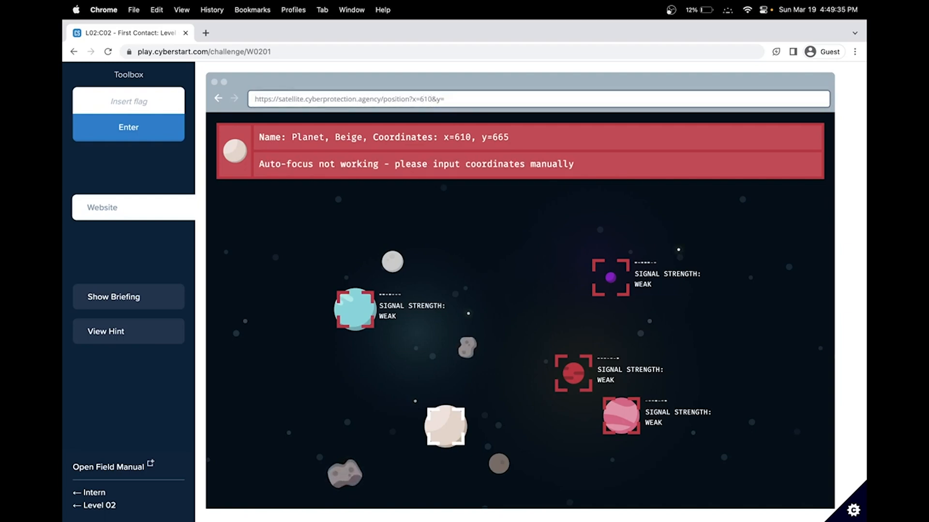
{"action": "left_click", "coordinate": [113, 297]}
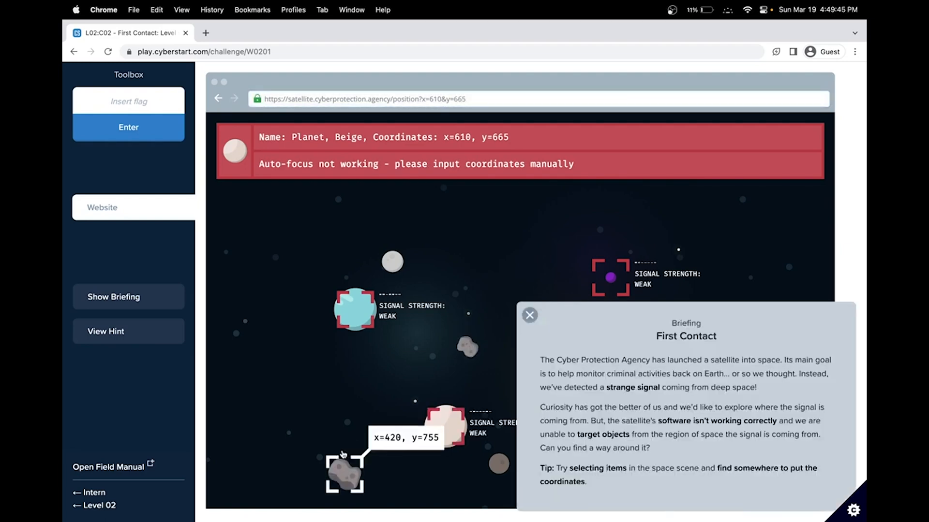
{"action": "left_click", "coordinate": [343, 474]}
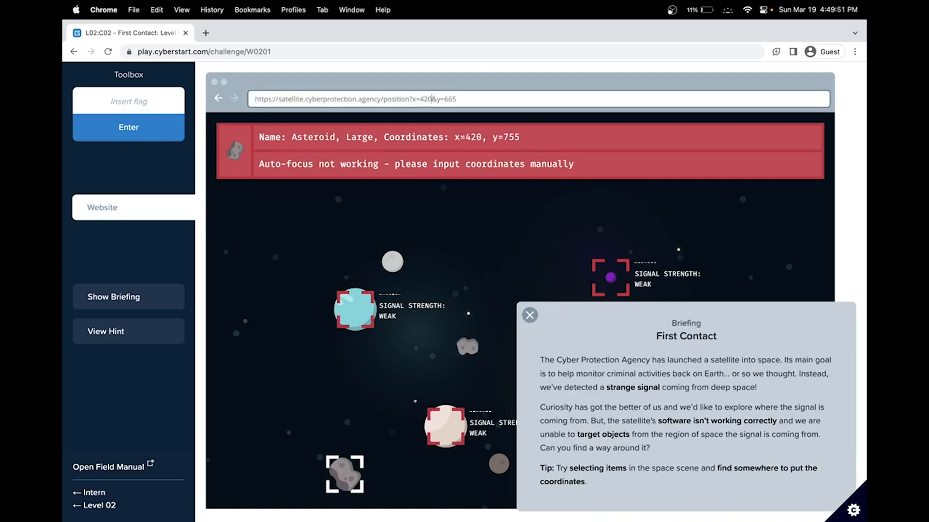
{"action": "key", "text": "Backspace"}
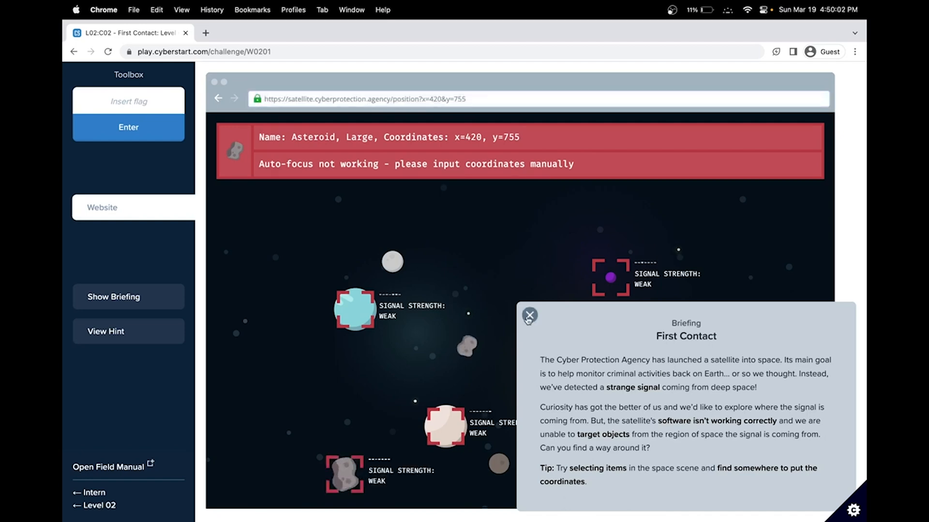
{"action": "left_click", "coordinate": [528, 315]}
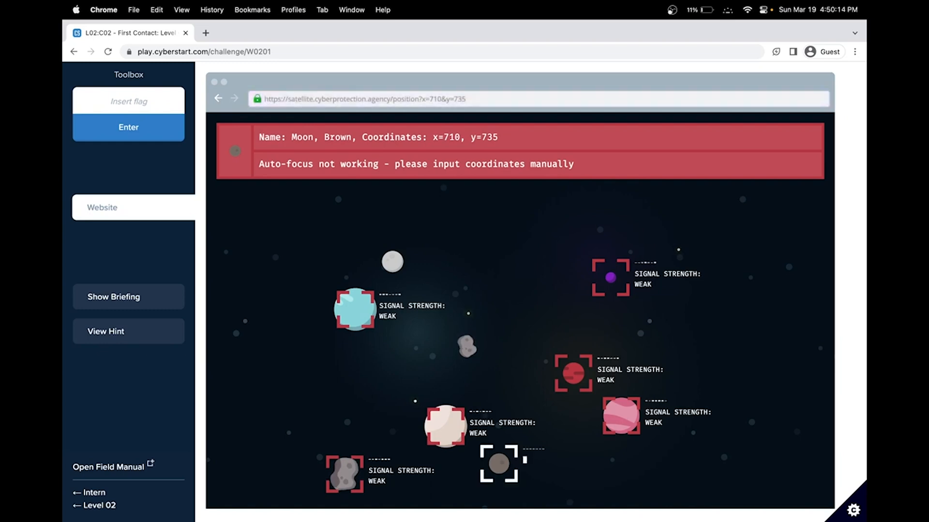
{"action": "left_click", "coordinate": [497, 463]}
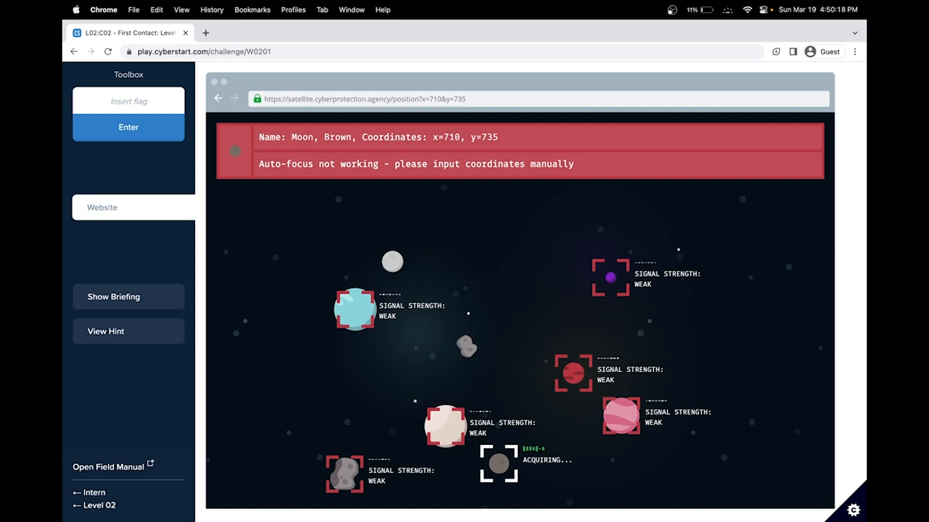
{"action": "left_click", "coordinate": [128, 127]}
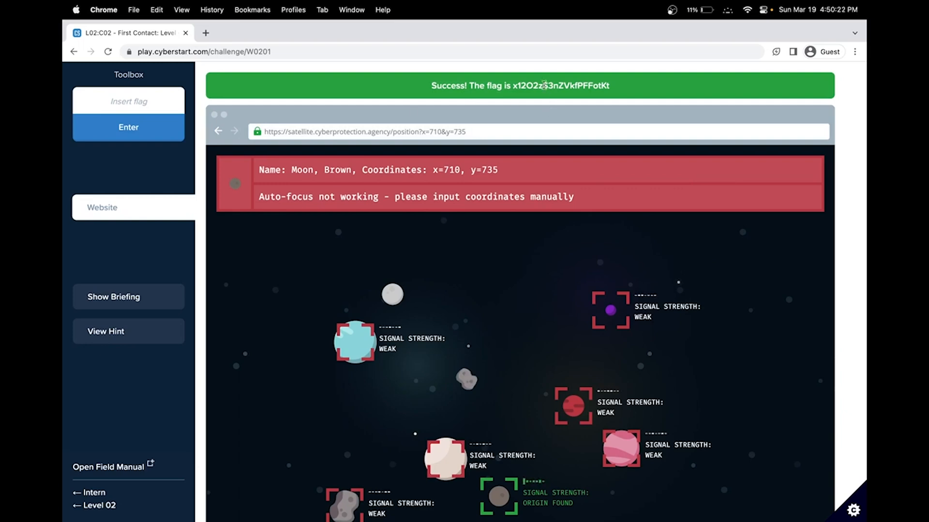
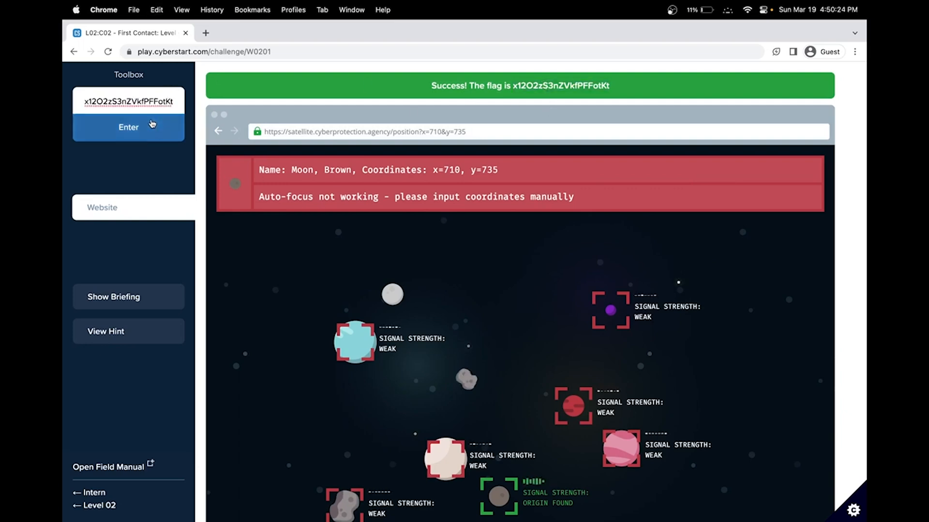
{"action": "left_click", "coordinate": [128, 126]}
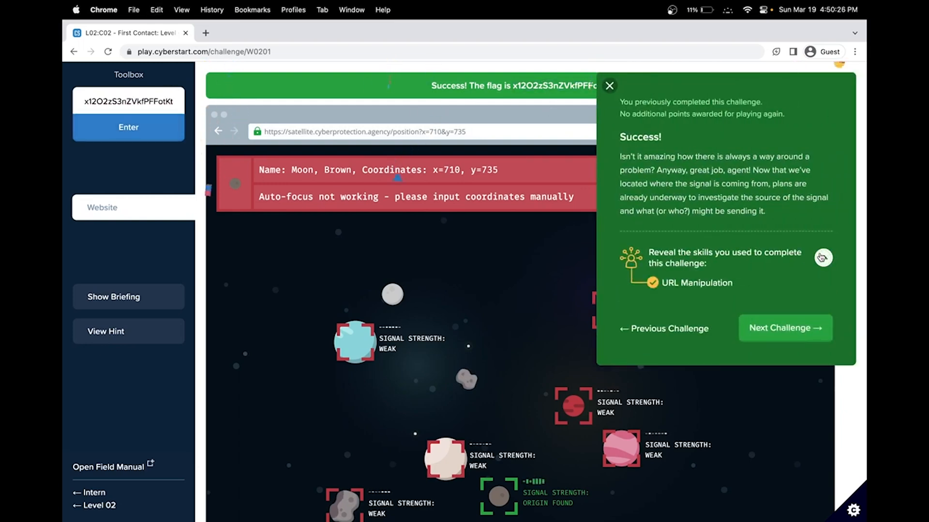
{"action": "left_click", "coordinate": [822, 257]}
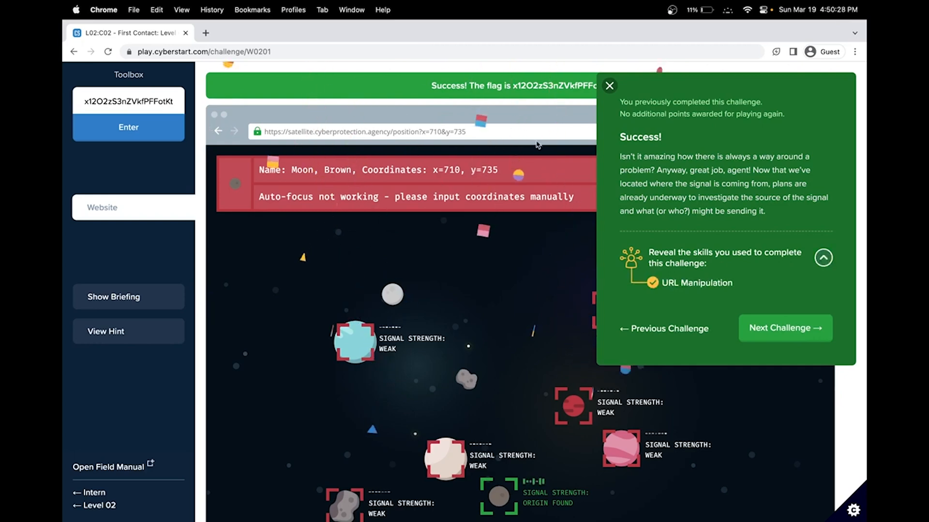
{"action": "left_click", "coordinate": [785, 328]}
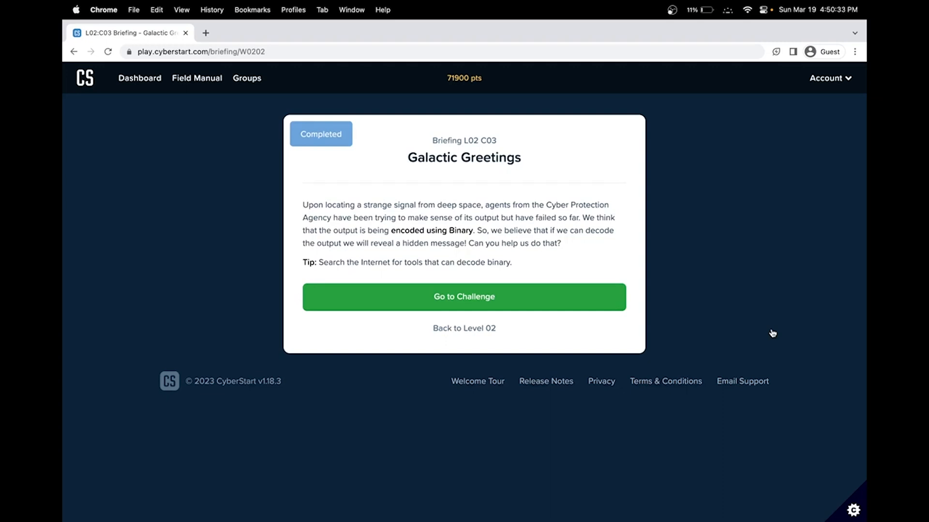
Go to the Galactic Greetings challenge to load its signal analyser site
{"action": "left_click", "coordinate": [464, 297]}
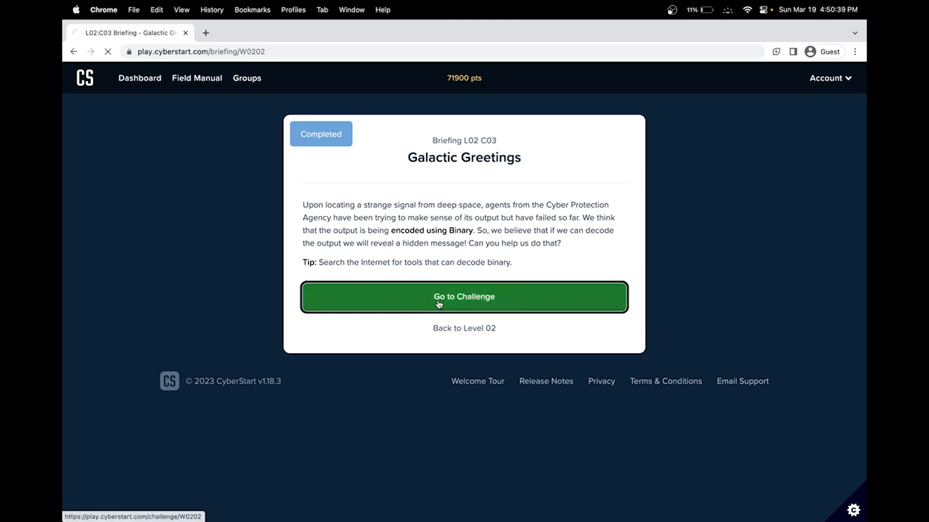
{"action": "left_click", "coordinate": [463, 297]}
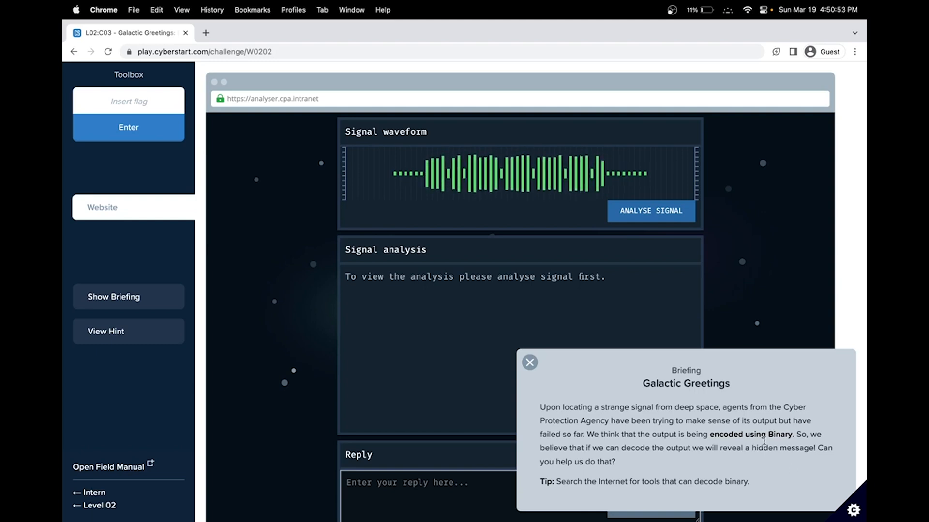
Dismiss the briefing so the analyser shows the binary output, and start a fresh browser tab
{"action": "double_click", "coordinate": [779, 434]}
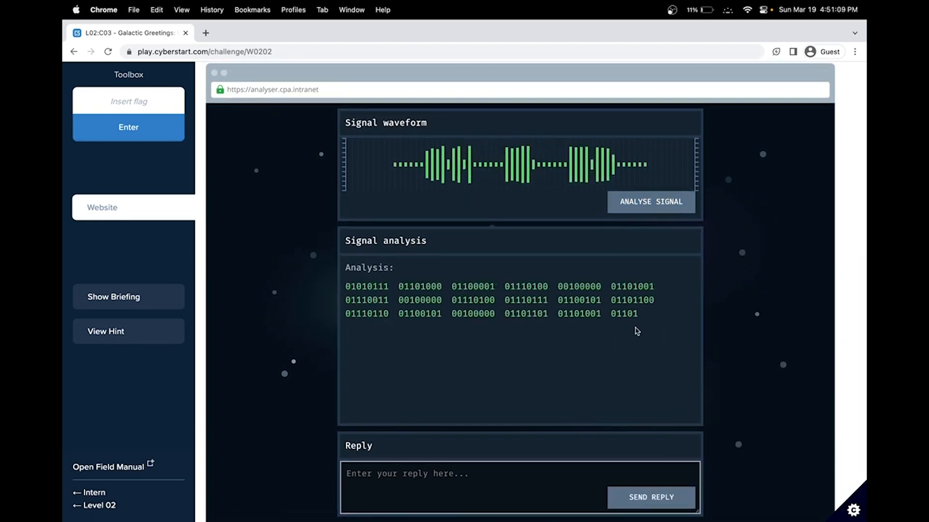
{"action": "left_click", "coordinate": [650, 203]}
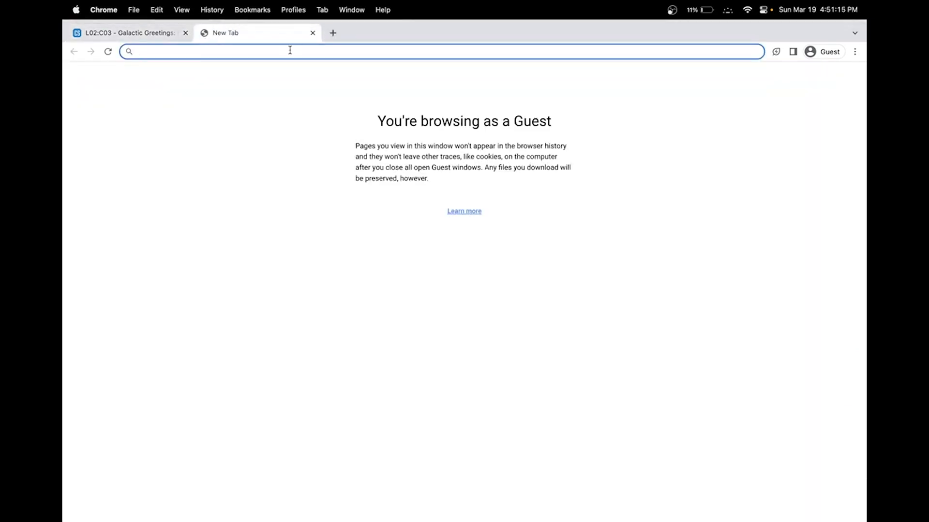
Search Google for 'binary text converter' and bring up the results
{"action": "type", "text": "binry"}
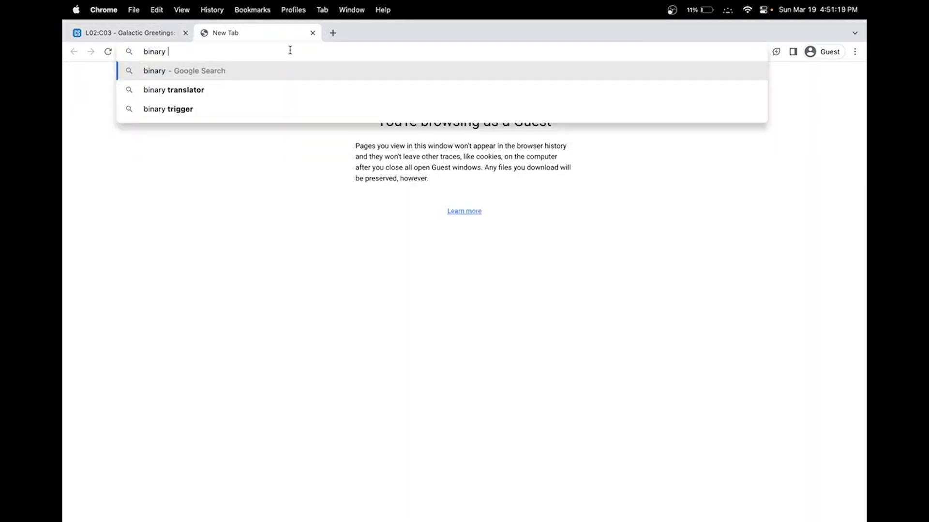
{"action": "type", "text": "text cove"}
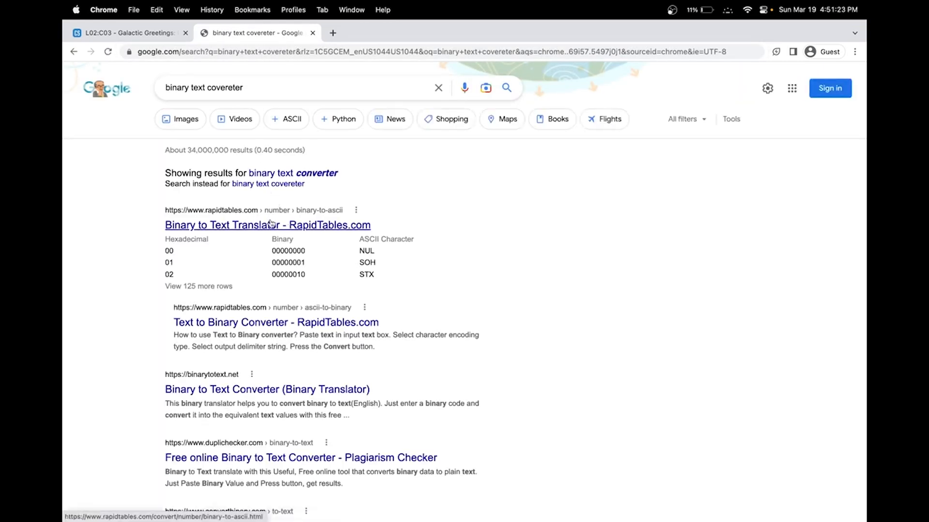
View the RapidTables translator decoding the signal as 'What is twelve minus eight plus one?', then return to the challenge
{"action": "left_click", "coordinate": [267, 225]}
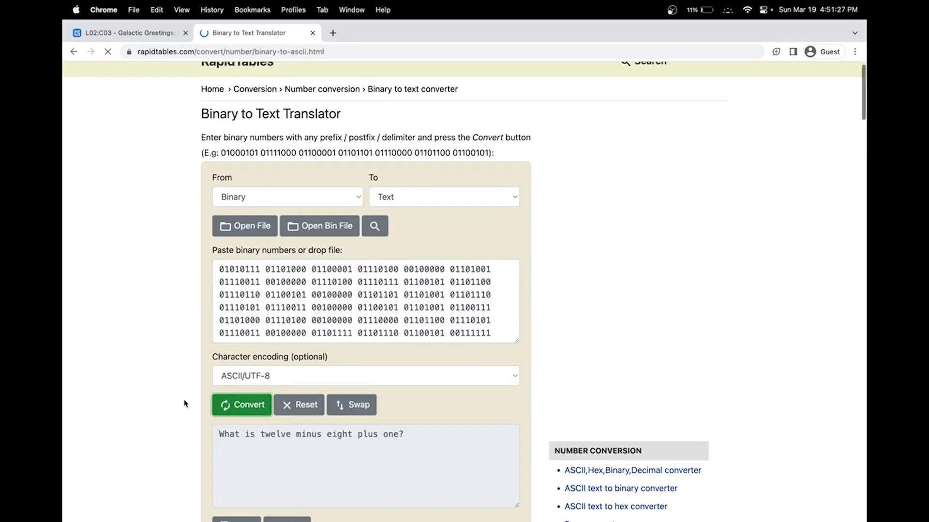
{"action": "scroll", "scroll_direction": "down", "scroll_amount": 3}
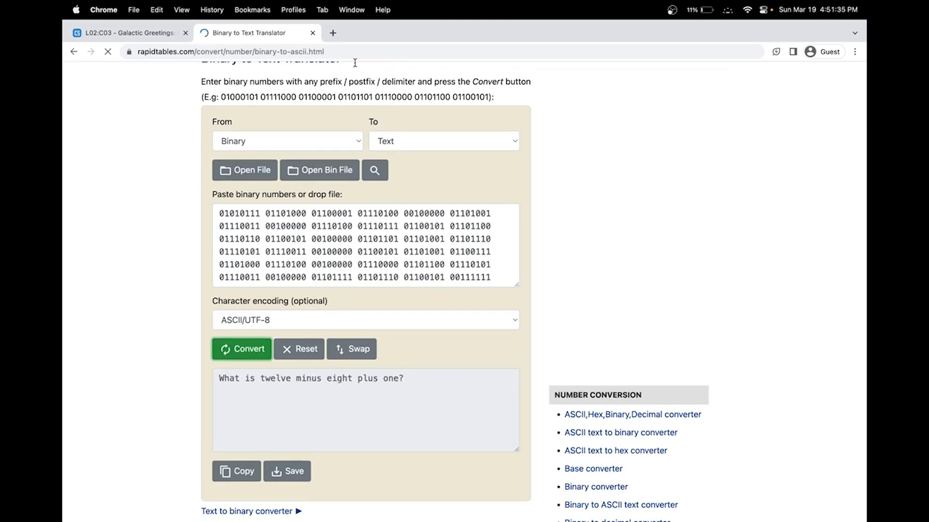
{"action": "left_click", "coordinate": [128, 33]}
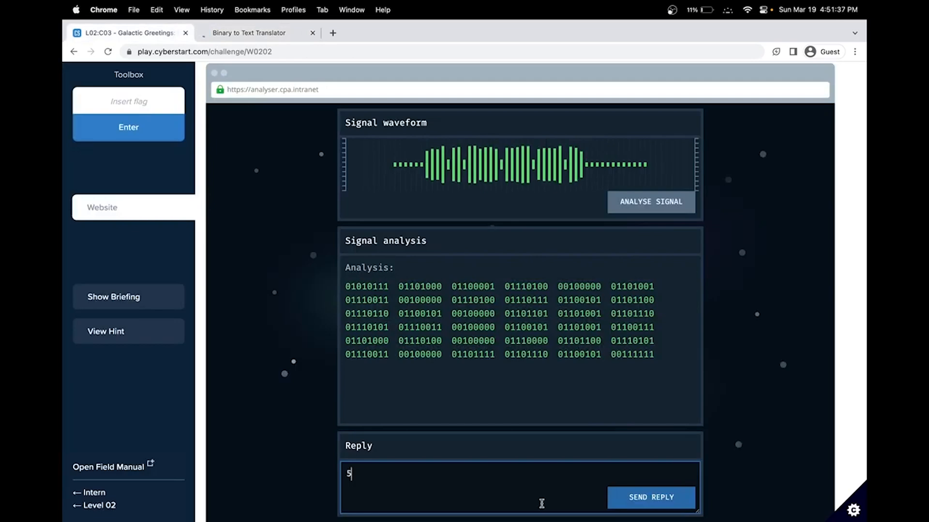
Send 5 as the signal reply, get 'No response', and return to the RapidTables converter
{"action": "left_click", "coordinate": [650, 497]}
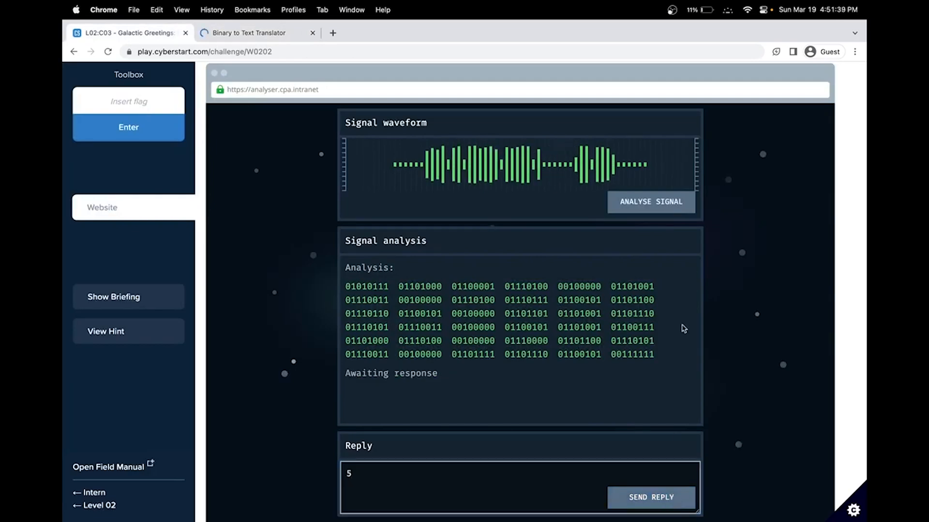
{"action": "left_click", "coordinate": [650, 497]}
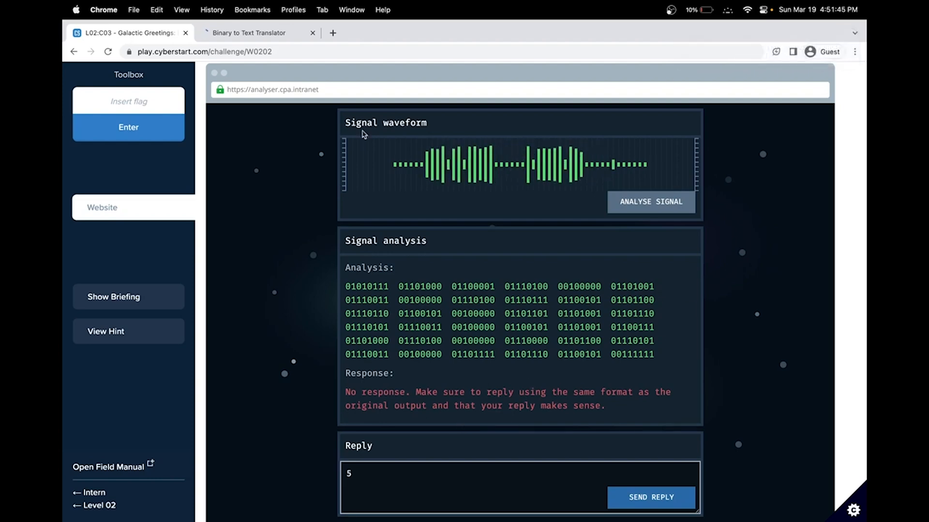
{"action": "left_click", "coordinate": [249, 33]}
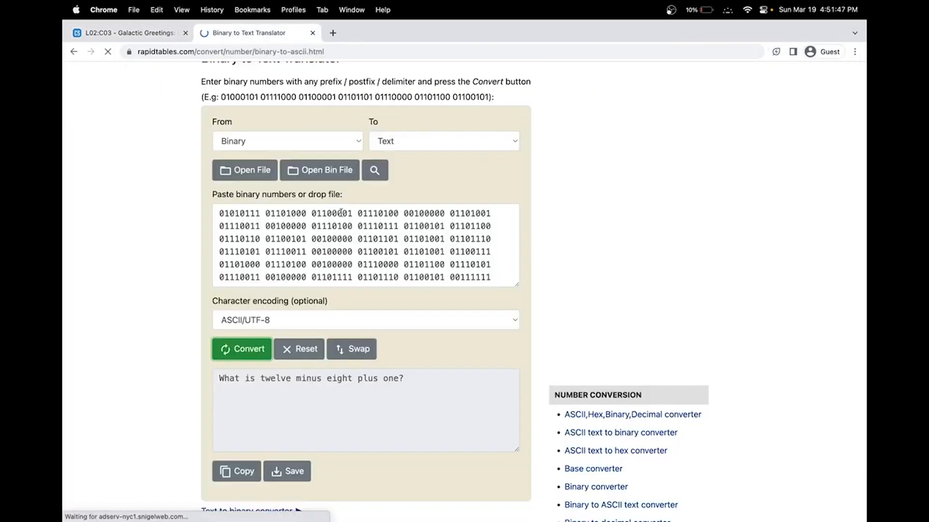
Reverse the converter to text-to-binary, encode 'five', and return to the challenge
{"action": "left_click", "coordinate": [287, 140]}
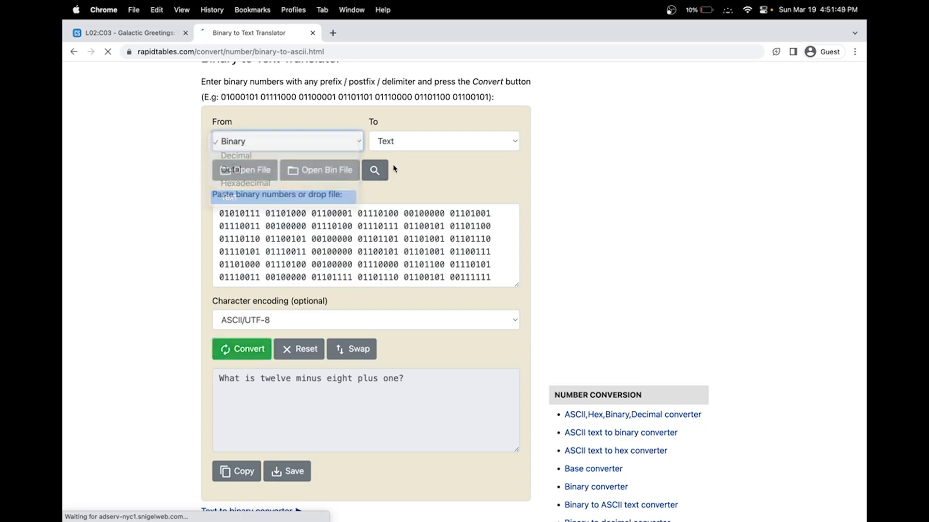
{"action": "left_click", "coordinate": [351, 349]}
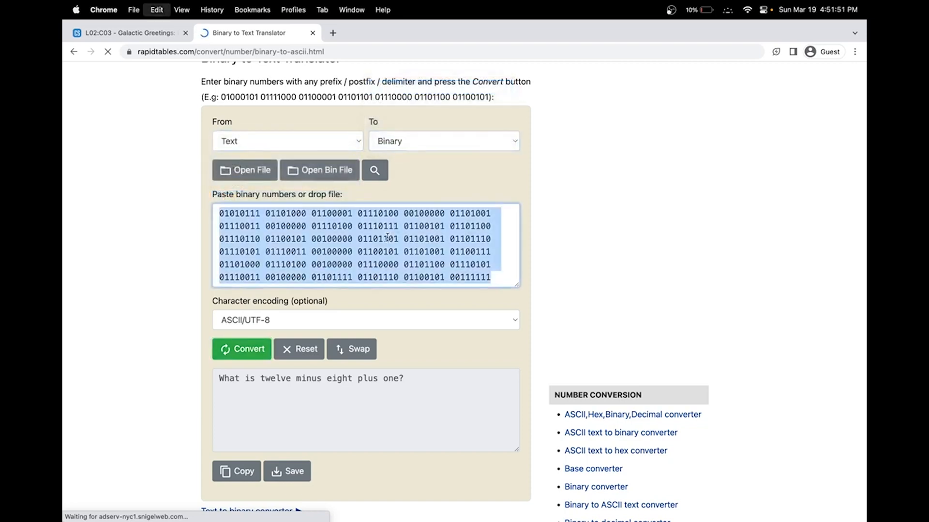
{"action": "type", "text": "five"}
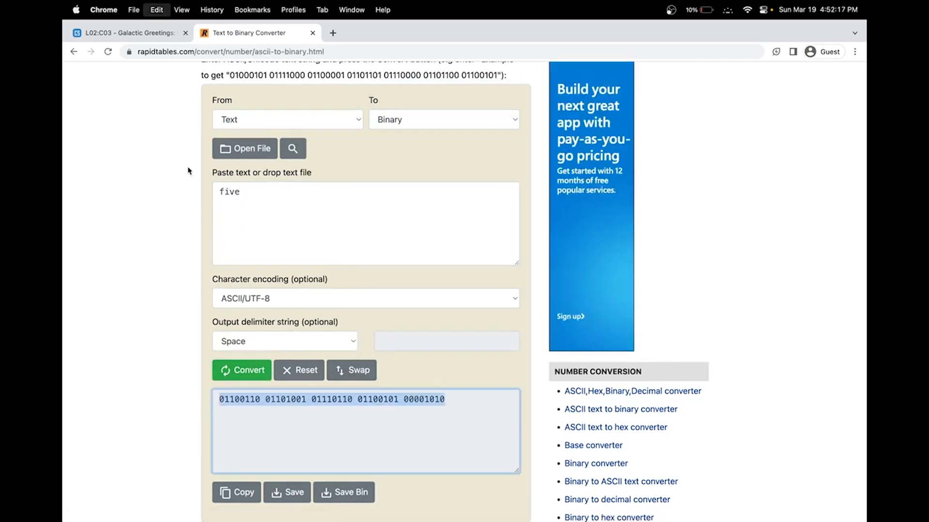
{"action": "left_click", "coordinate": [128, 33]}
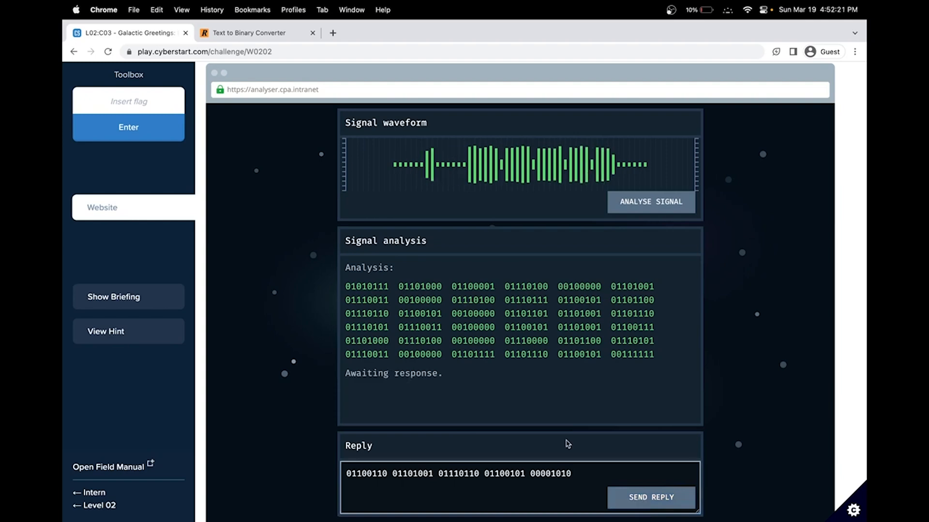
Encode 5 as binary in RapidTables and send it as the signal reply, earning the correct response
{"action": "left_click", "coordinate": [249, 33]}
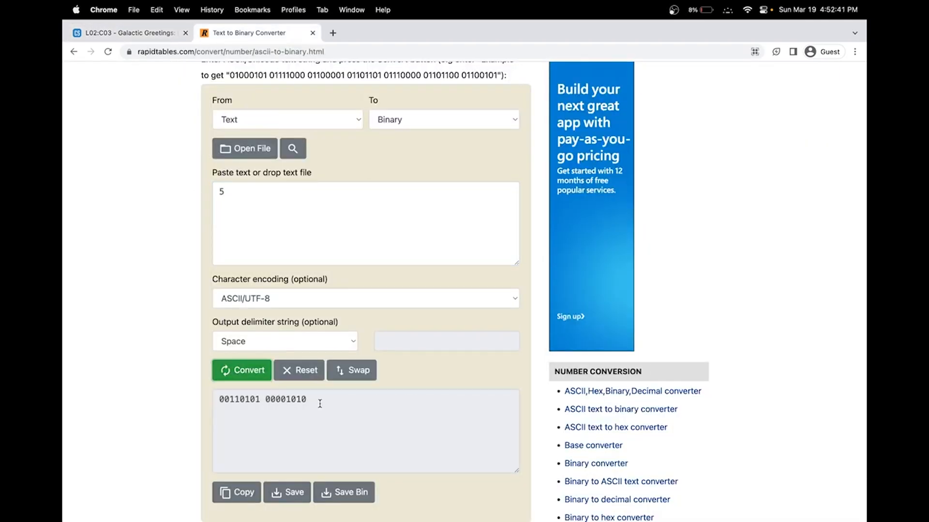
{"action": "left_click", "coordinate": [128, 33]}
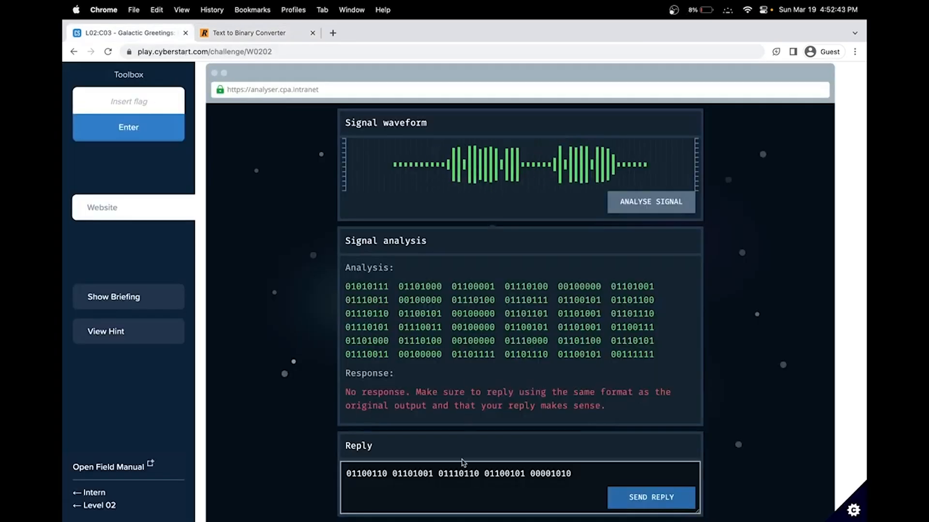
{"action": "left_click", "coordinate": [650, 498]}
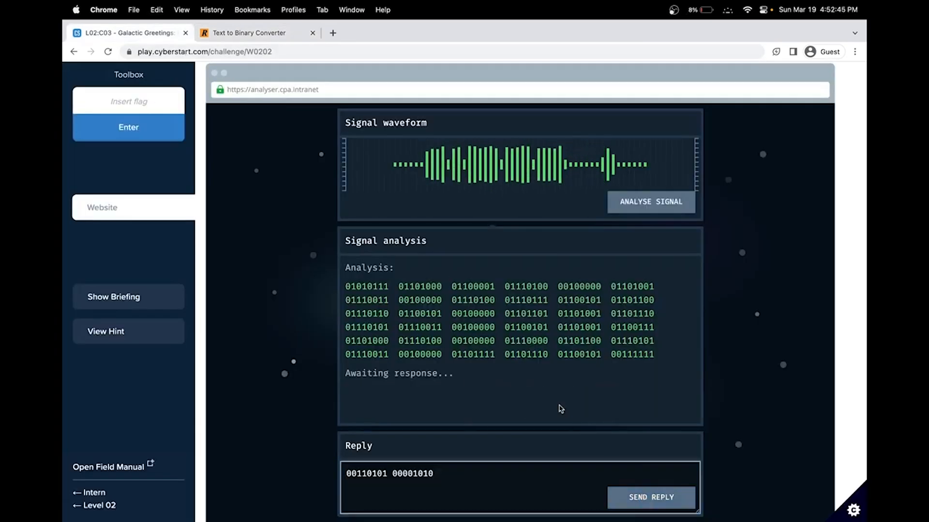
{"action": "left_click", "coordinate": [650, 497]}
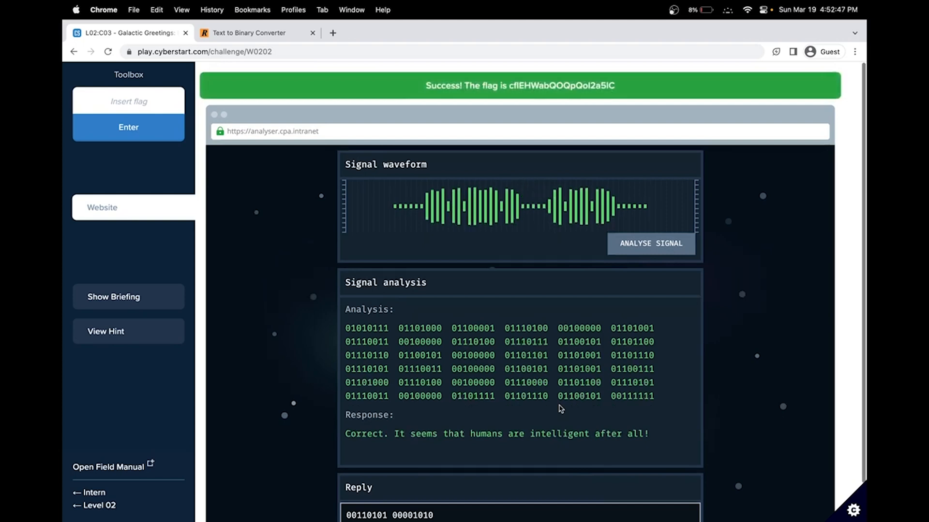
Submit the success flag, view the skills used, and move to the next challenge
{"action": "left_click", "coordinate": [127, 101]}
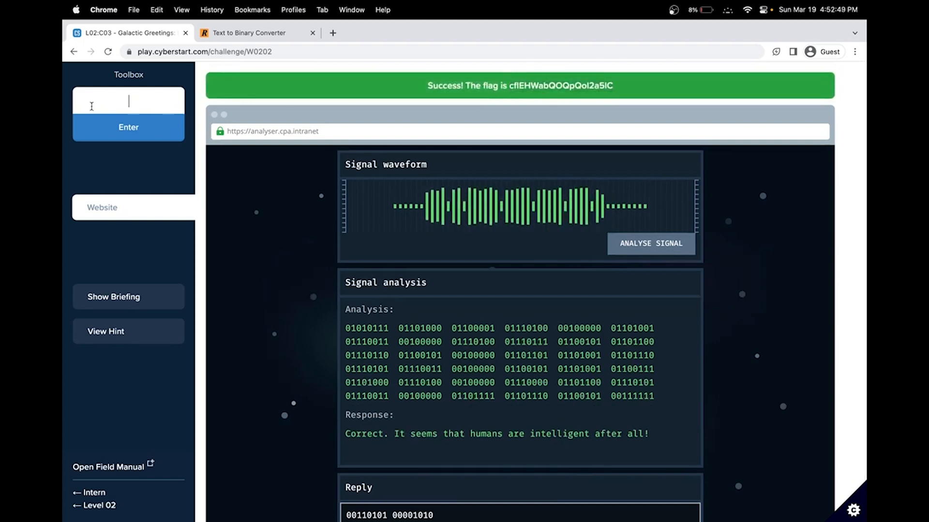
{"action": "left_click", "coordinate": [127, 127]}
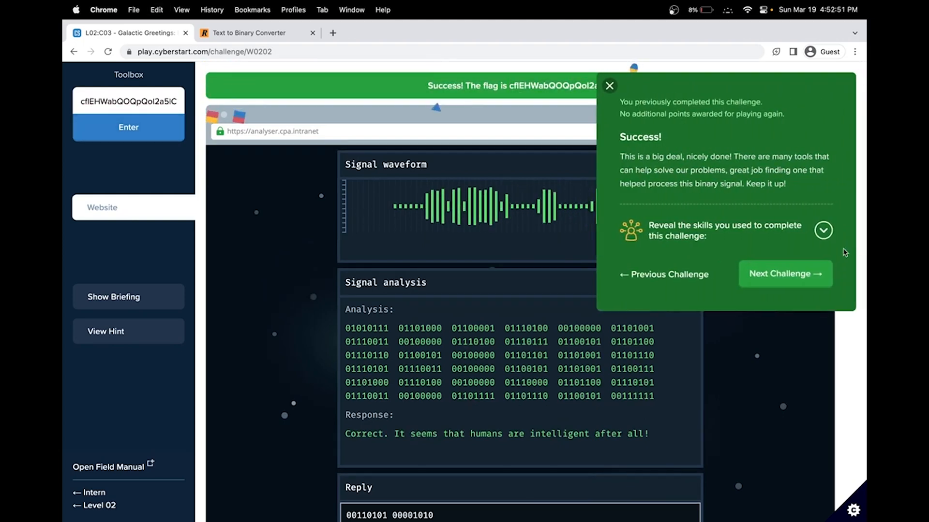
{"action": "left_click", "coordinate": [823, 230]}
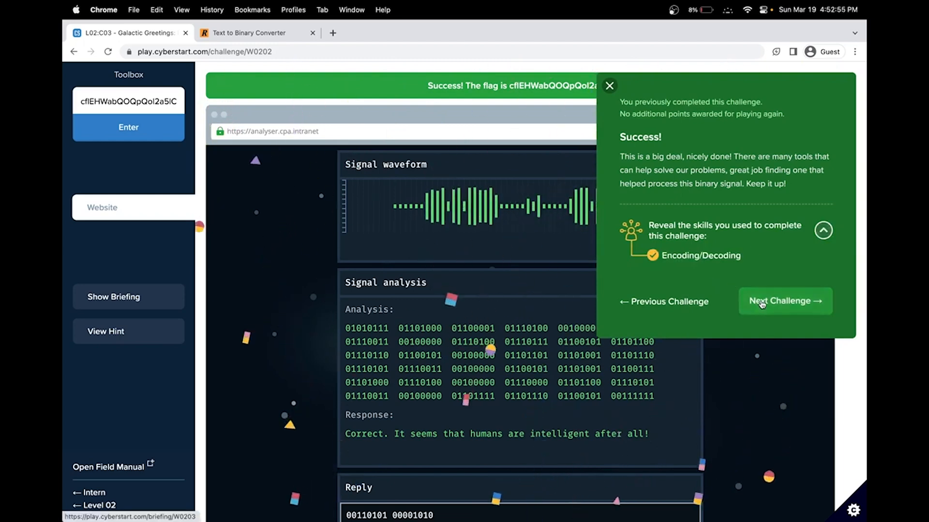
{"action": "left_click", "coordinate": [784, 300]}
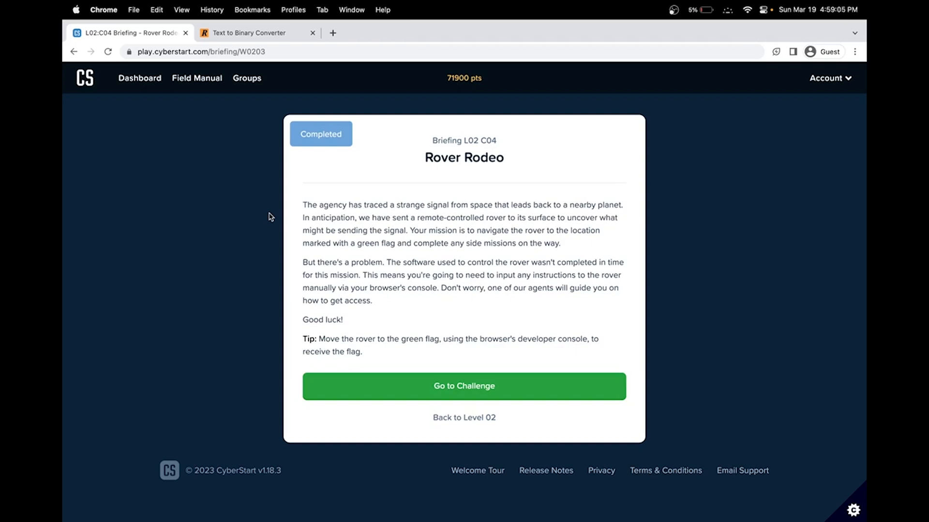
{"action": "mouse_move", "coordinate": [353, 326]}
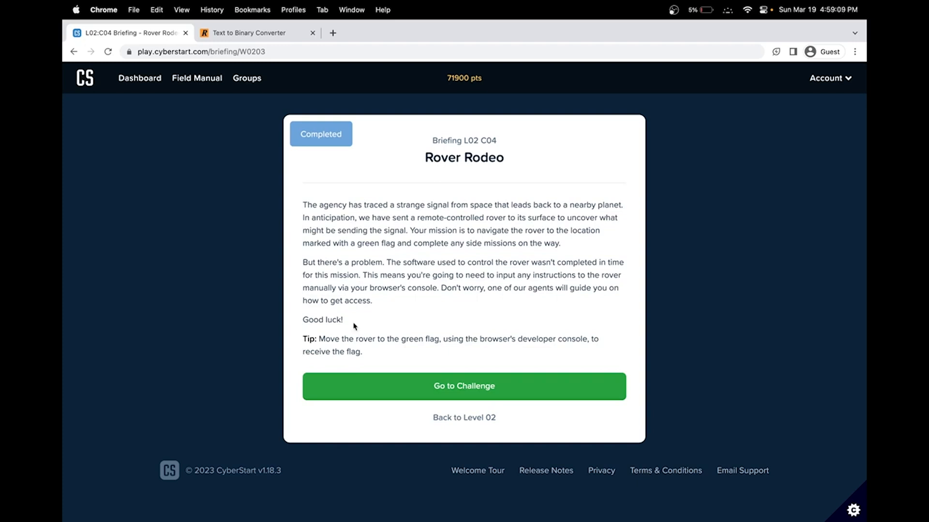
Start the Rover Rodeo challenge and select words such as 'console' in the briefing tip
{"action": "left_click", "coordinate": [463, 386]}
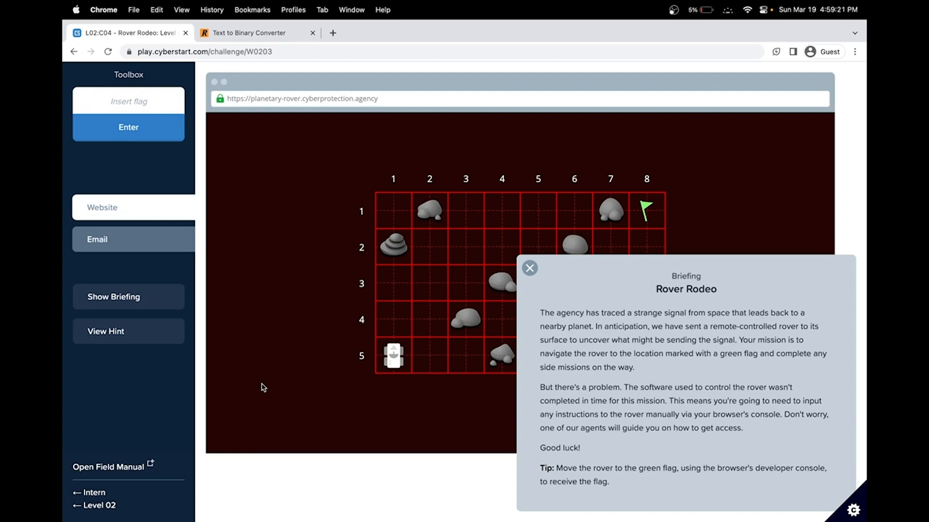
{"action": "mouse_move", "coordinate": [664, 405]}
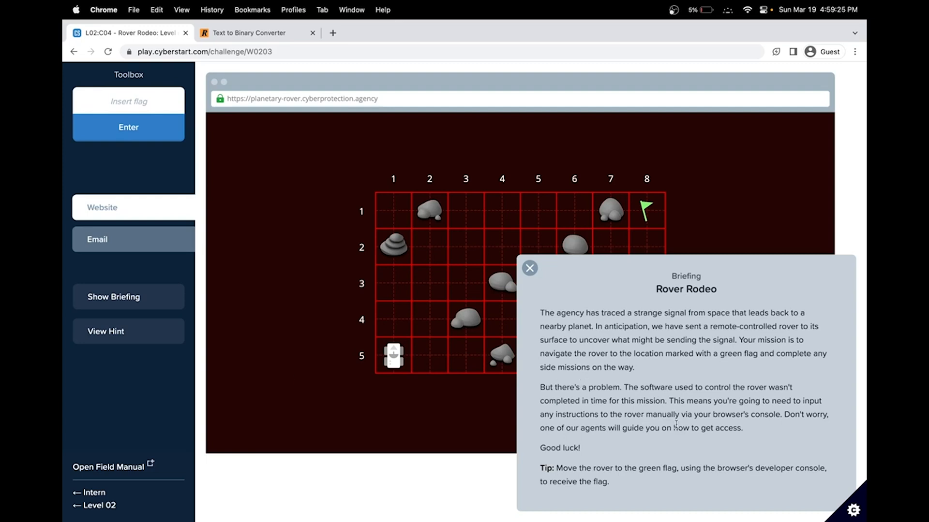
{"action": "double_click", "coordinate": [731, 414]}
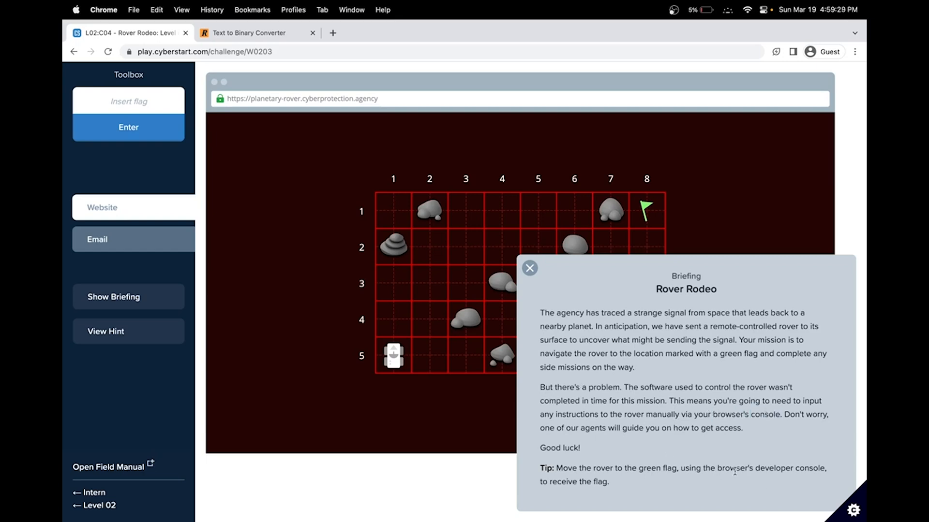
{"action": "double_click", "coordinate": [811, 468]}
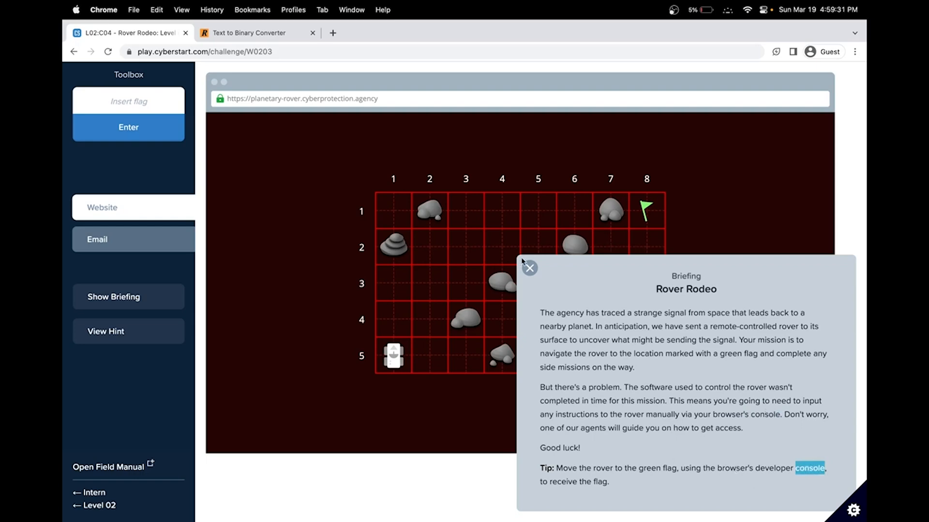
{"action": "left_click", "coordinate": [529, 268]}
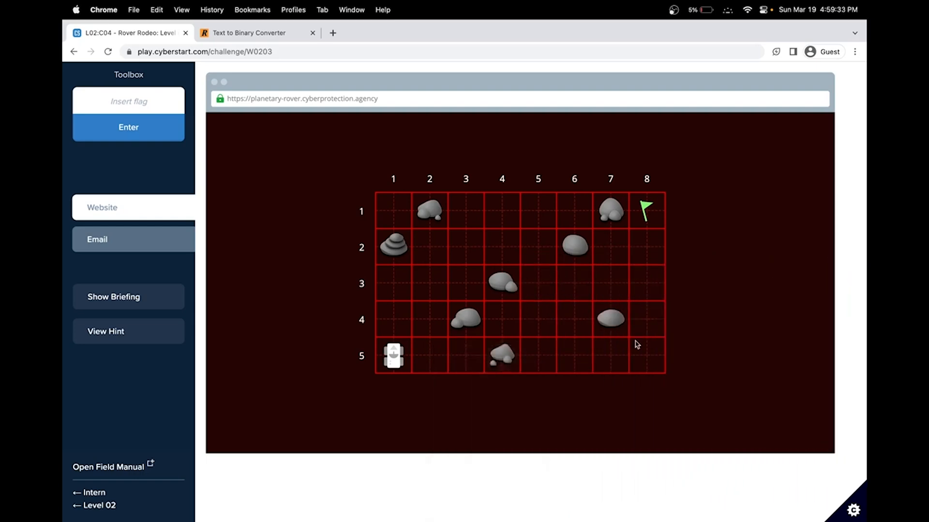
In the developer console run 'rover' and expand the printed rover object
{"action": "key", "text": "F12"}
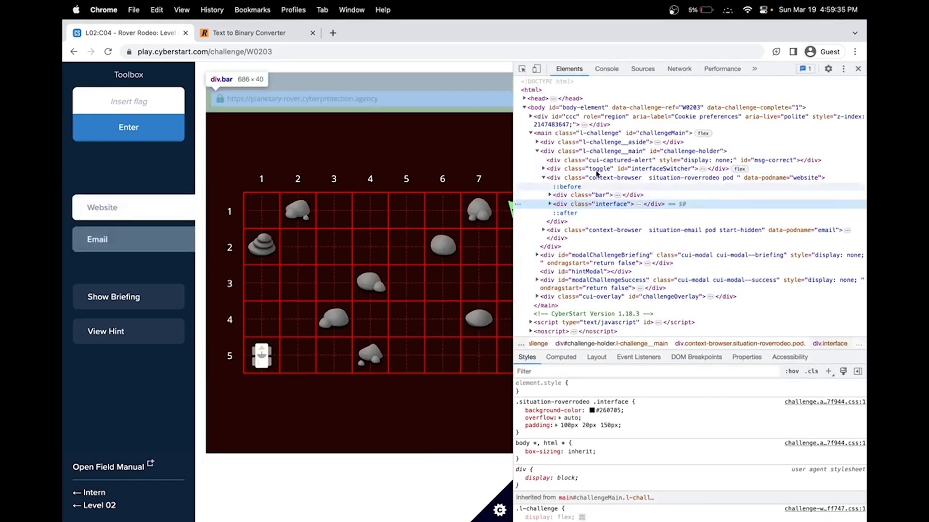
{"action": "left_click", "coordinate": [605, 68]}
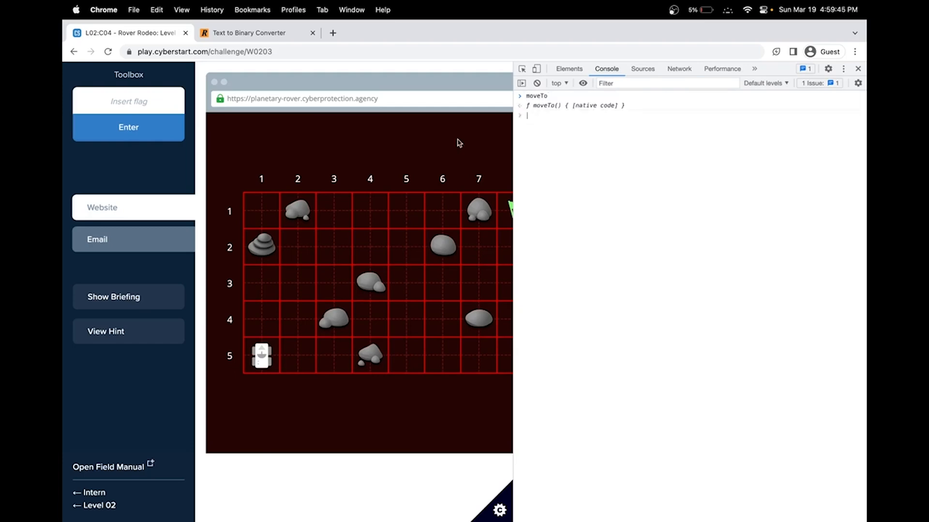
{"action": "type", "text": "rob"}
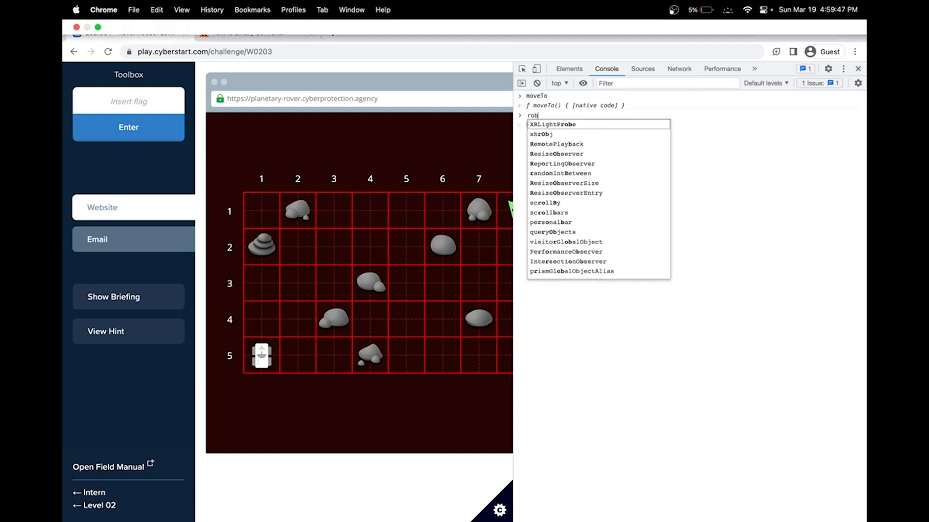
{"action": "key", "text": "Return"}
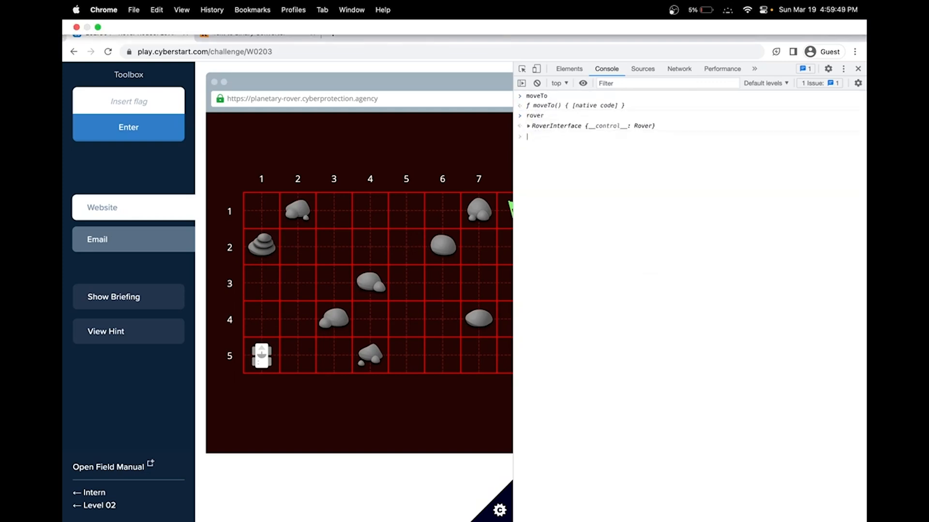
{"action": "left_click", "coordinate": [528, 125]}
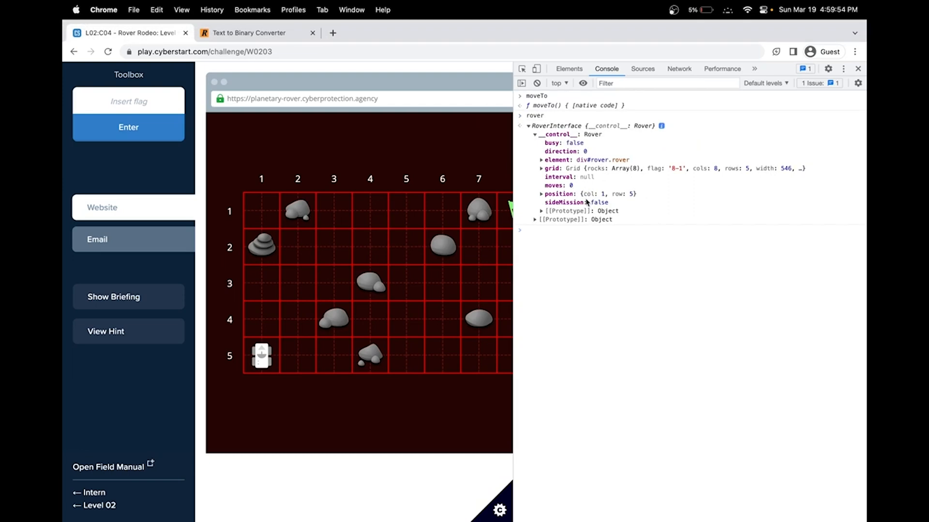
Expand the rover's position, grid rock locations and drill function, then begin typing rover.move(2)
{"action": "left_click", "coordinate": [540, 193]}
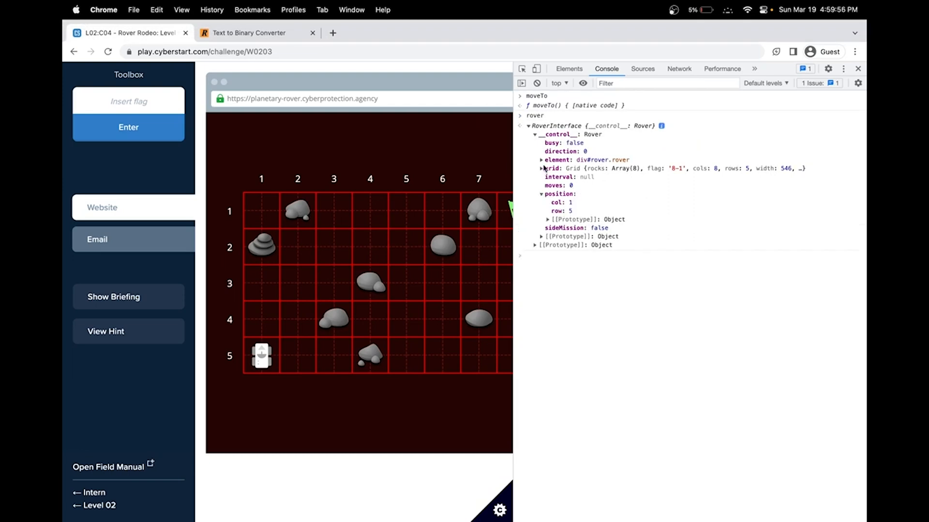
{"action": "left_click", "coordinate": [540, 169]}
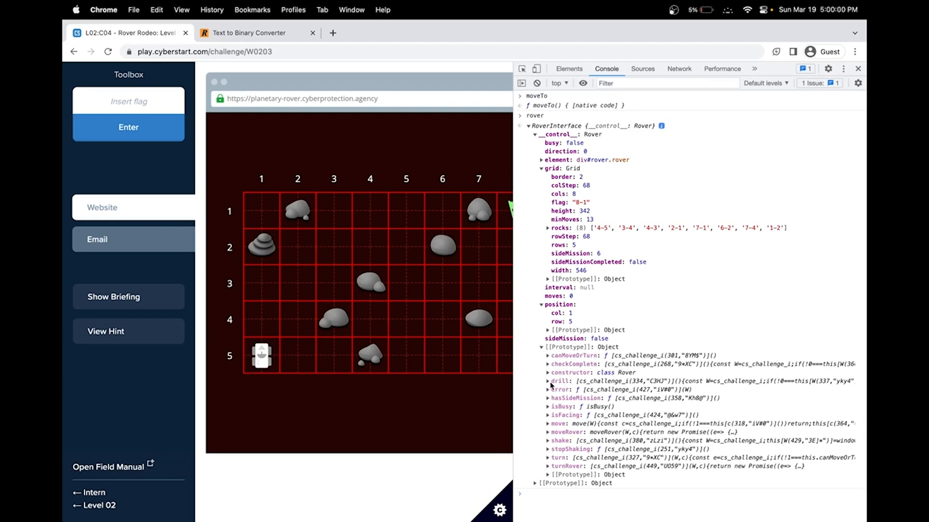
{"action": "left_click", "coordinate": [548, 381]}
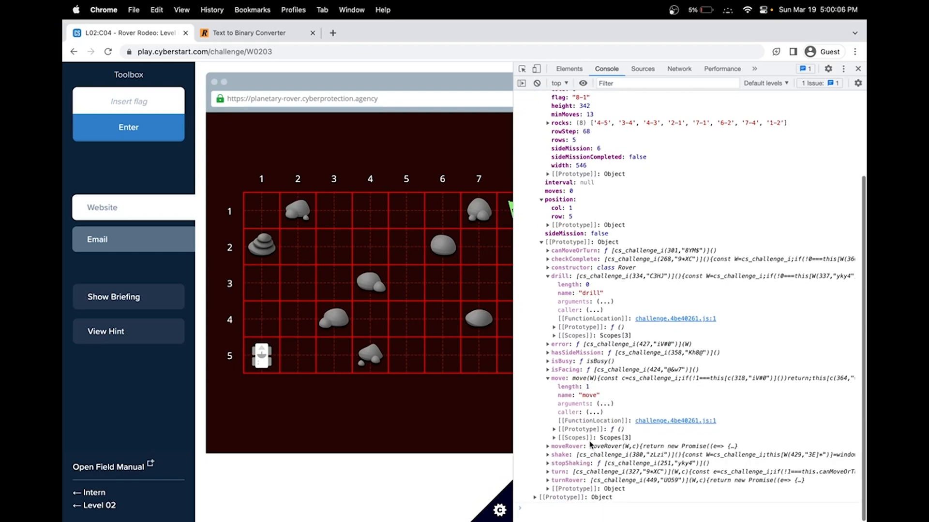
{"action": "mouse_move", "coordinate": [589, 391]}
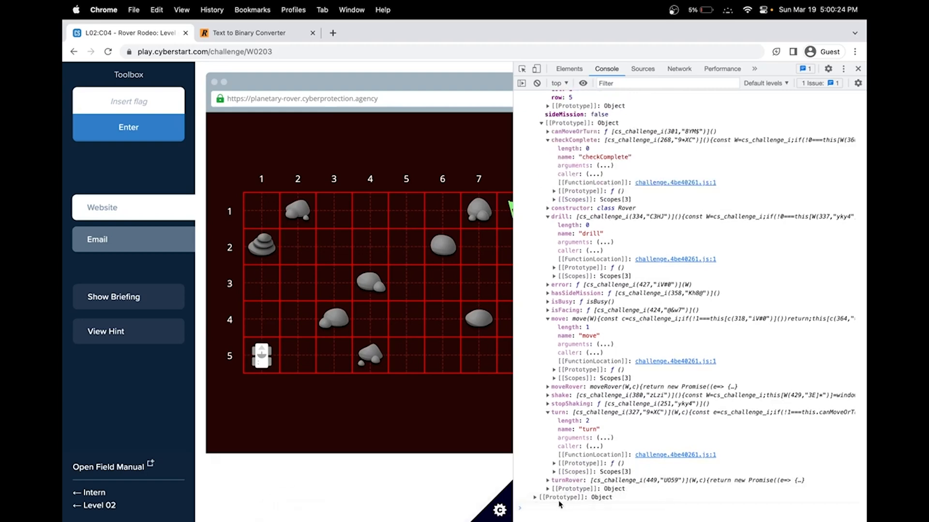
{"action": "type", "text": "rd"}
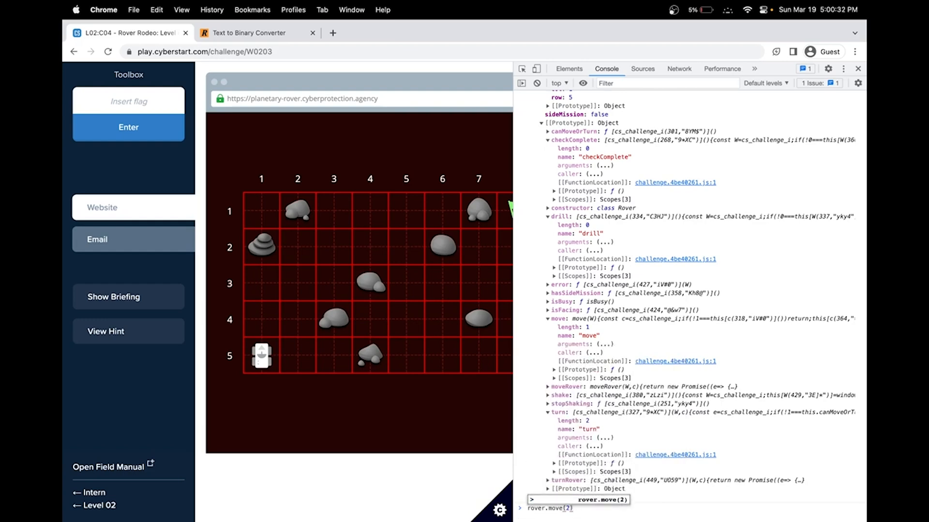
Run rover.move(2), rover.turn('right') and further moves and turns to reach the mineral deposit at column 4, row 2
{"action": "key", "text": "Return"}
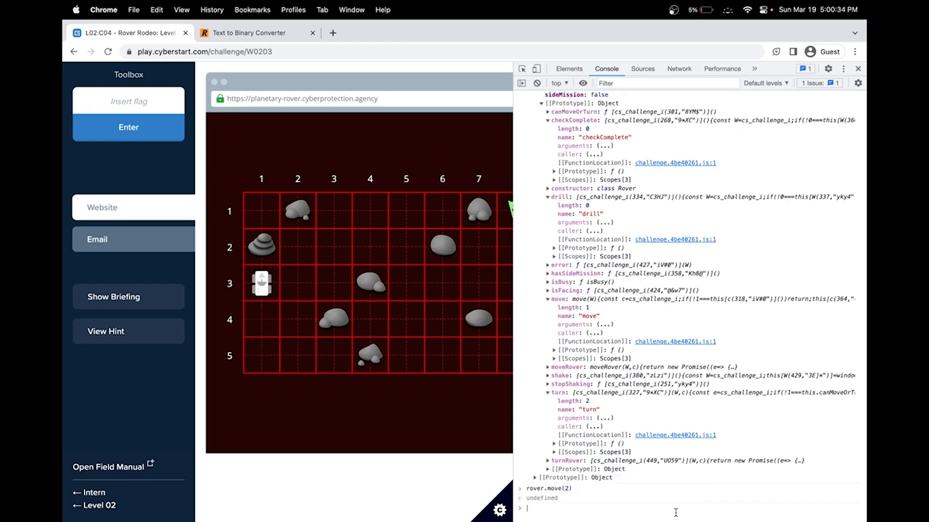
{"action": "type", "text": "rover("}
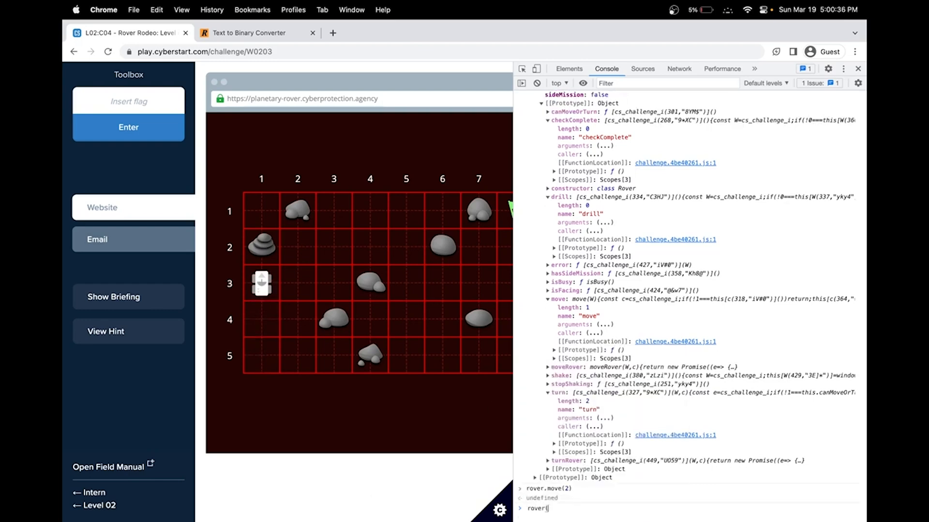
{"action": "type", "text": ".turn"}
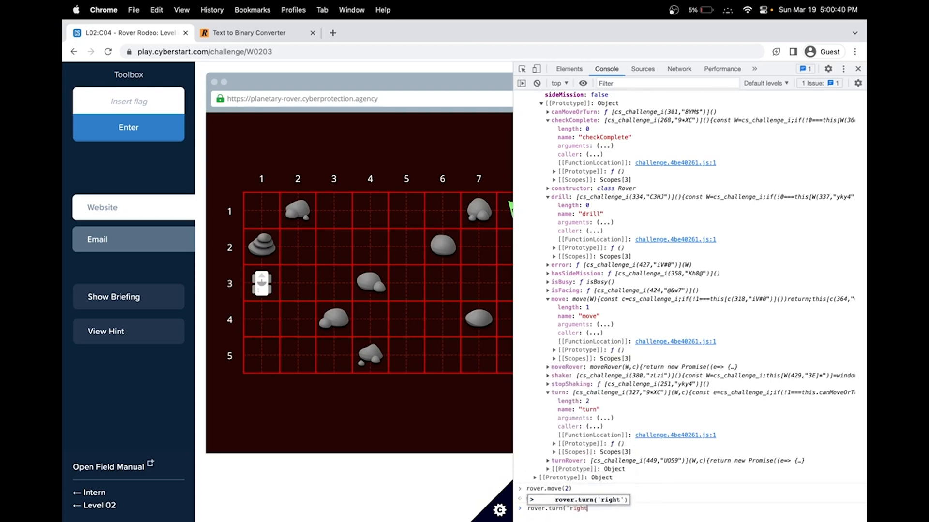
{"action": "key", "text": "Return"}
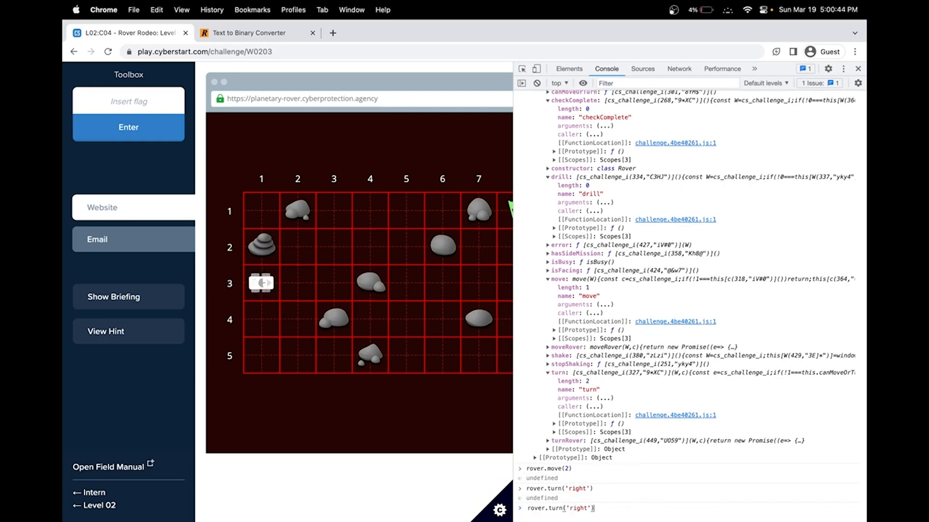
{"action": "key", "text": "Return"}
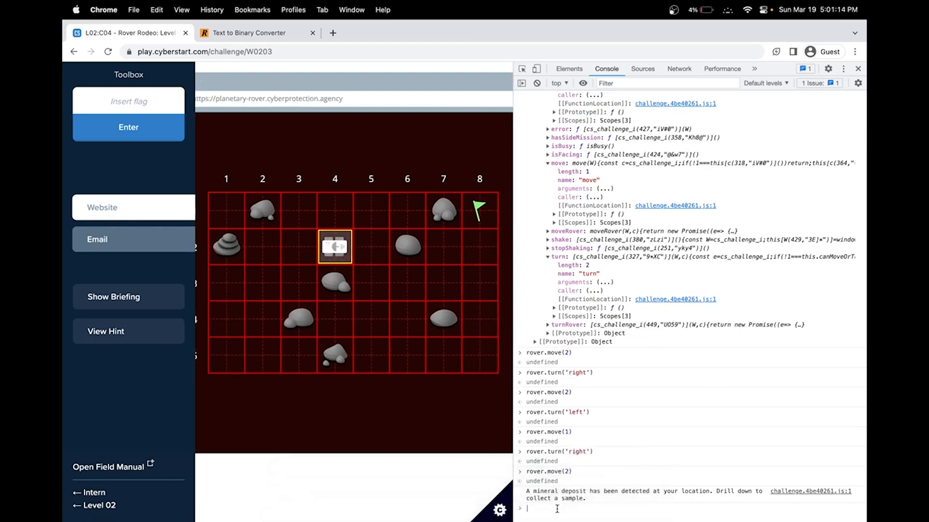
{"action": "type", "text": "rover.turn('right')"}
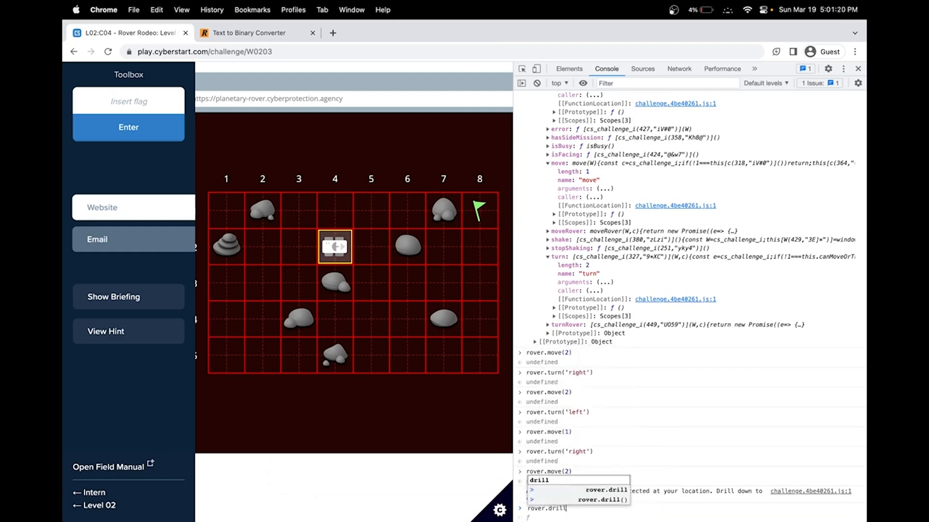
Run rover.drill() to collect the mineral sample and advance to column 5, row 2
{"action": "key", "text": "Enter"}
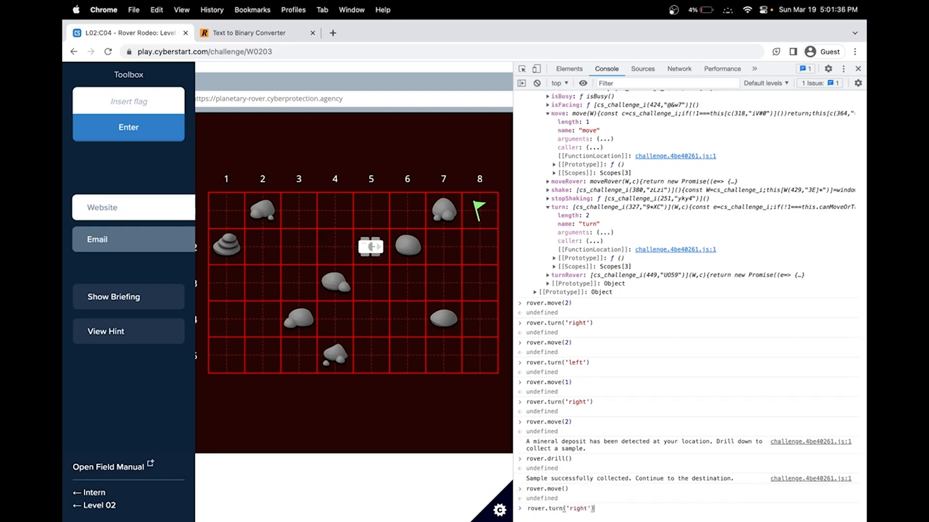
Run the final rover.turn() and rover.drill() commands so the rover reaches the green flag, then close DevTools
{"action": "key", "text": "Return"}
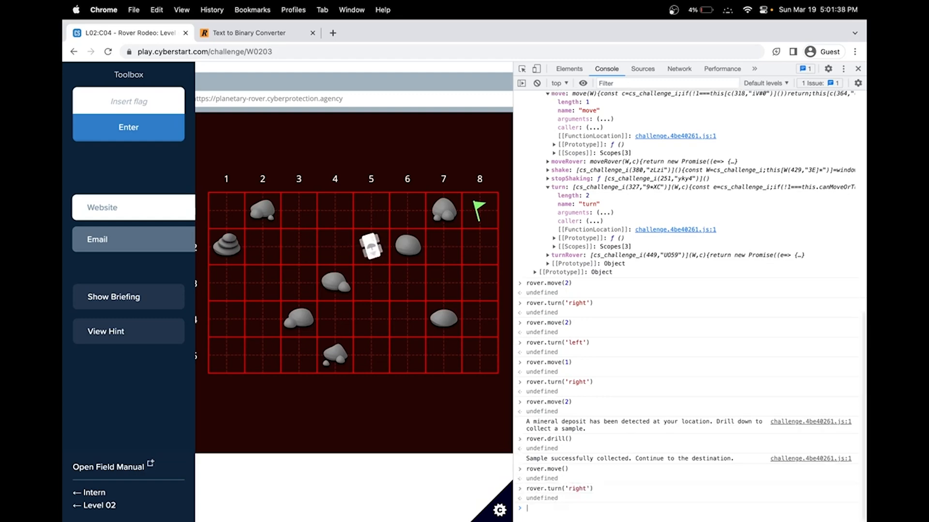
{"action": "type", "text": "rover.drill()"}
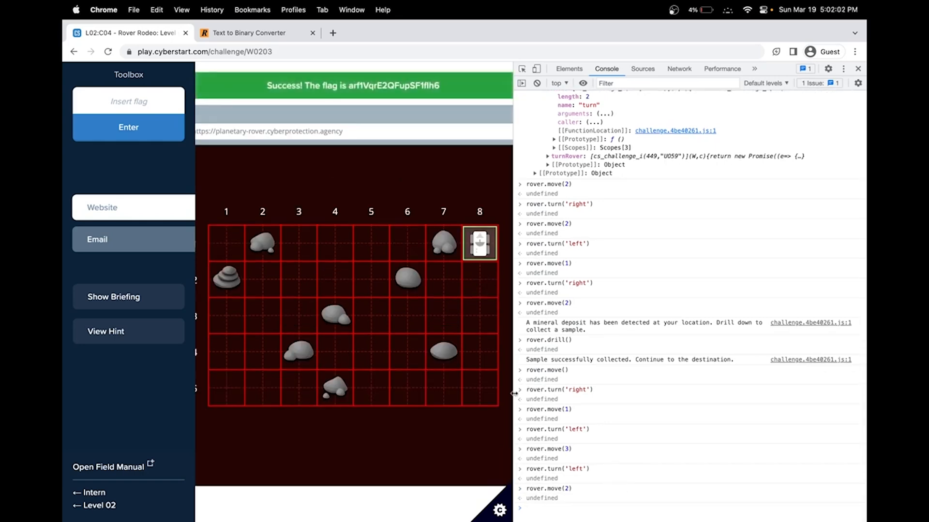
{"action": "left_click", "coordinate": [857, 67]}
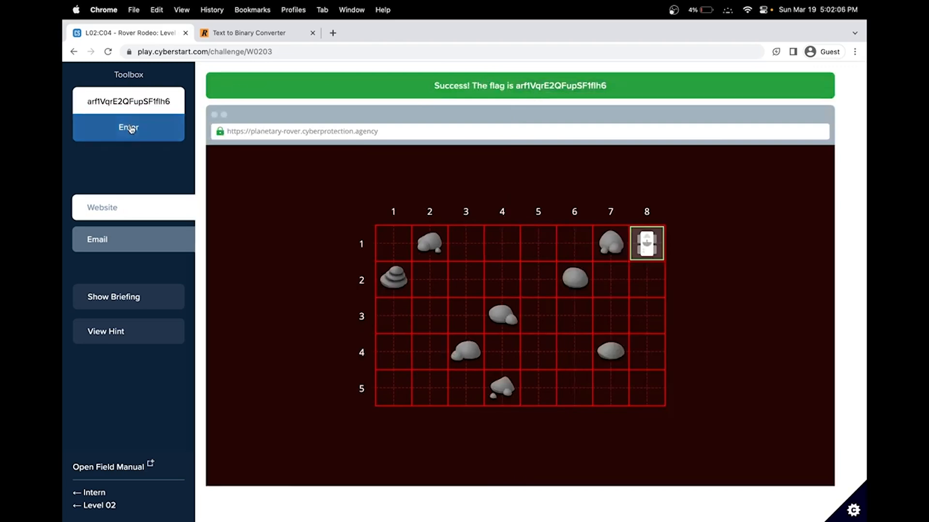
Submit the Rover Rodeo flag and reveal the skills used: Browser Dev Tools Use and Coding
{"action": "left_click", "coordinate": [127, 128]}
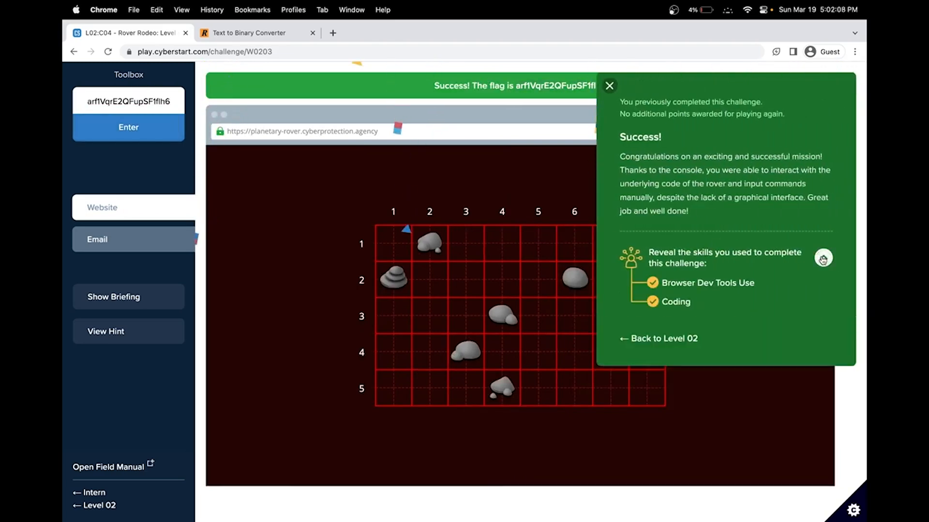
{"action": "left_click", "coordinate": [822, 257]}
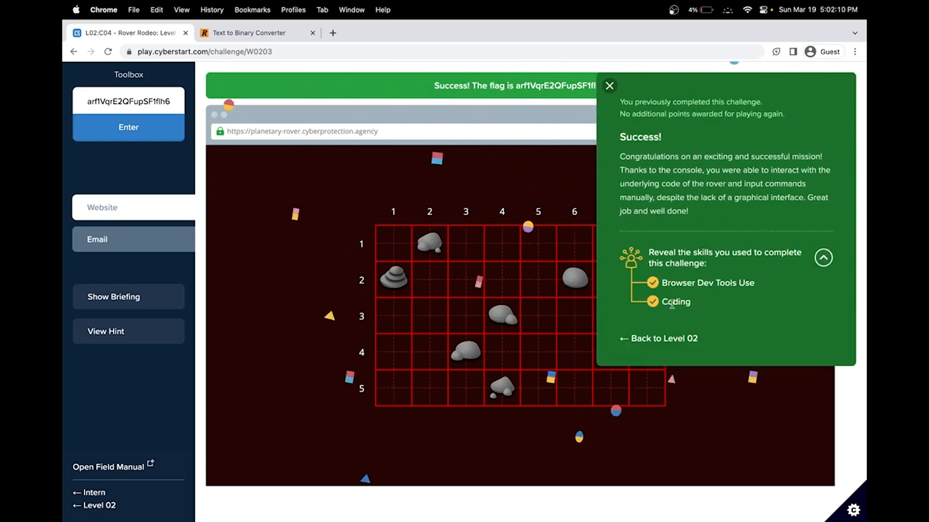